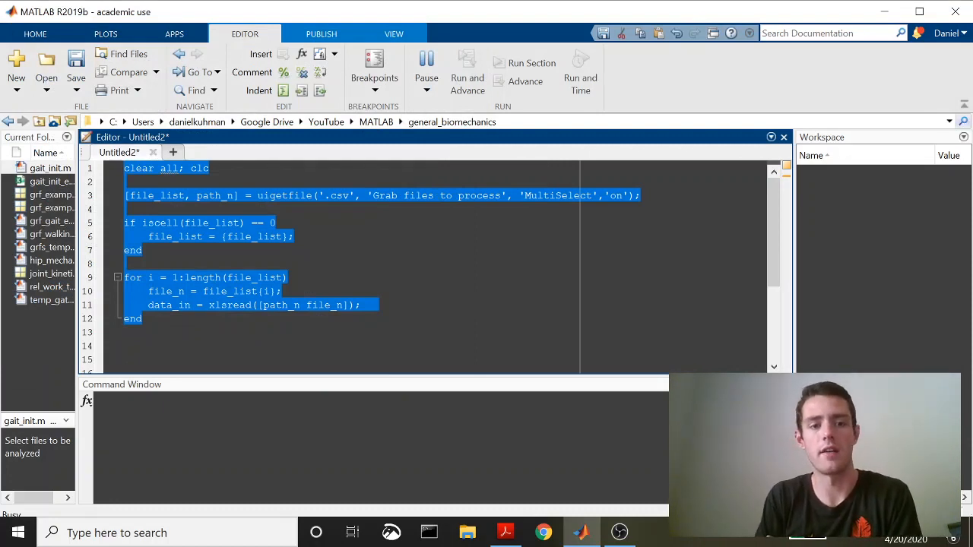
Run the file-loading script, then add a blank line after the xlsread line inside the loop.
click(427, 68)
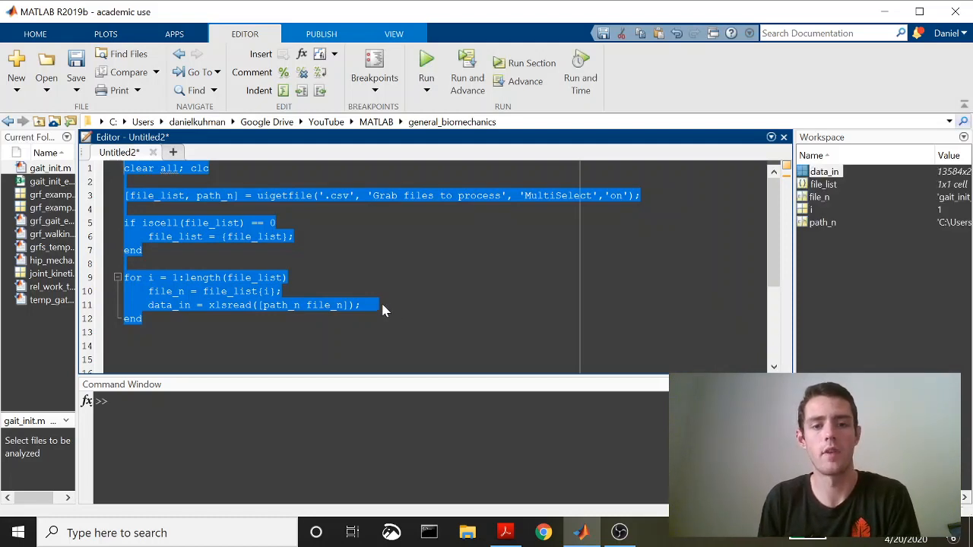
click(361, 305)
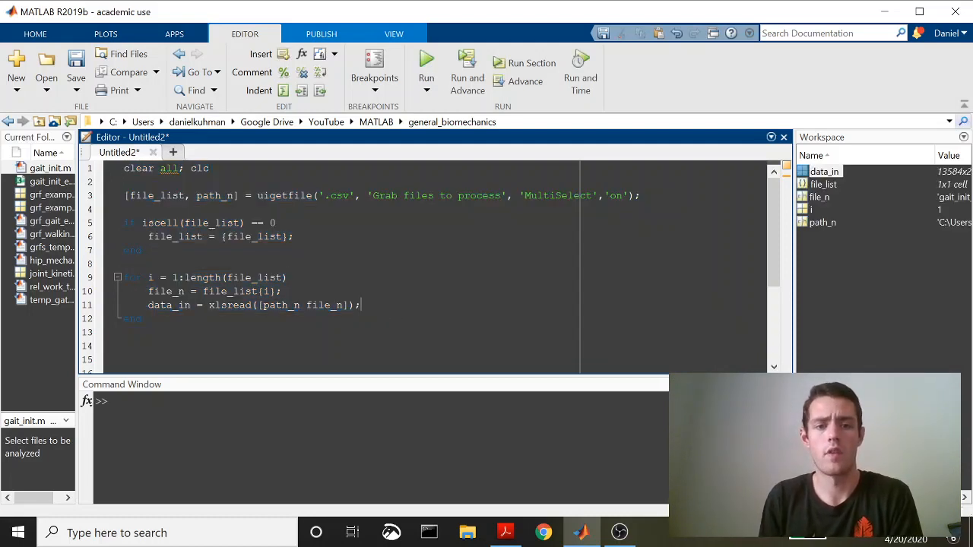
key(enter)
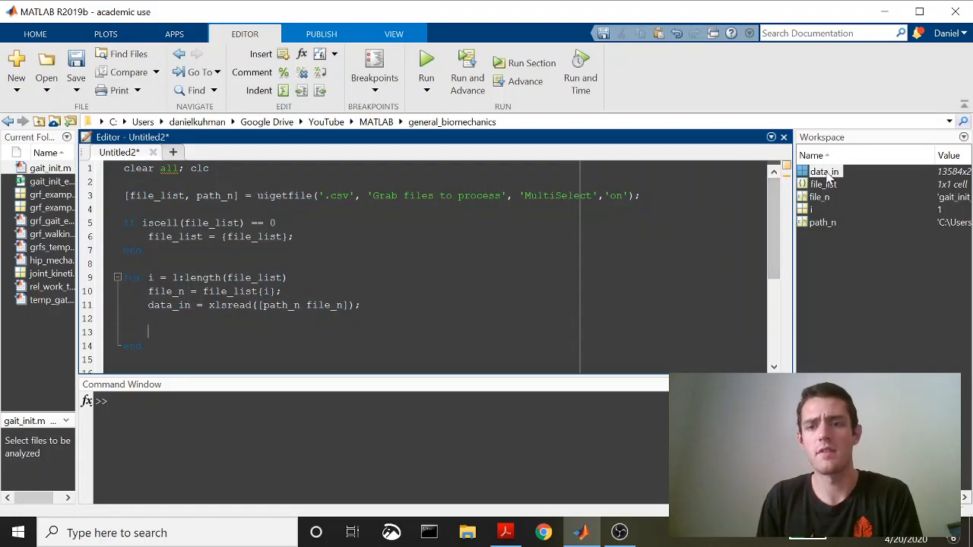
double_click(824, 171)
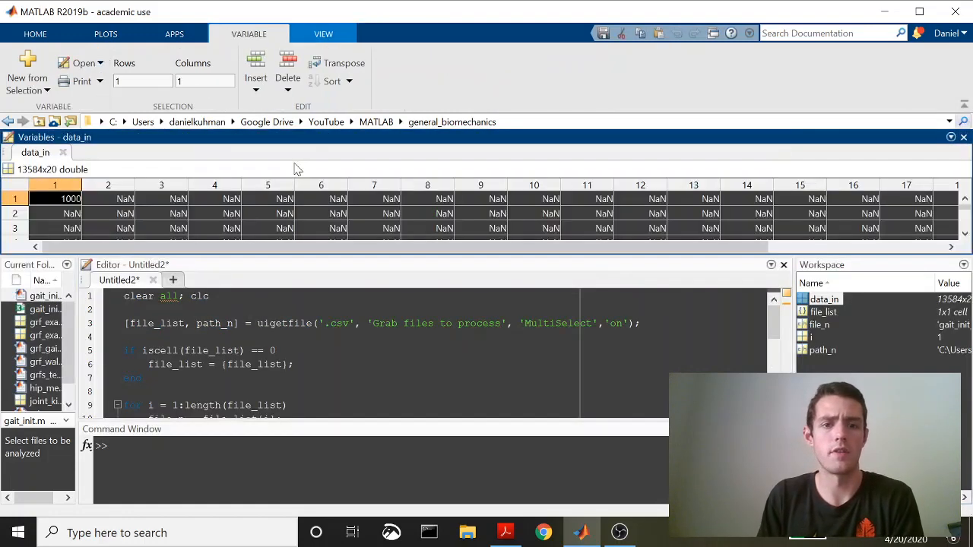
mouse_move(166, 220)
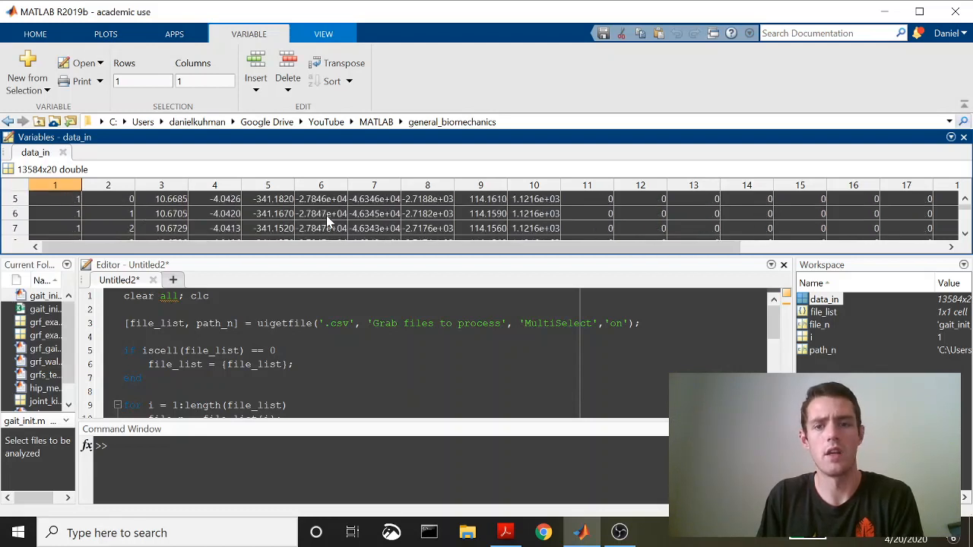
scroll(down, 3)
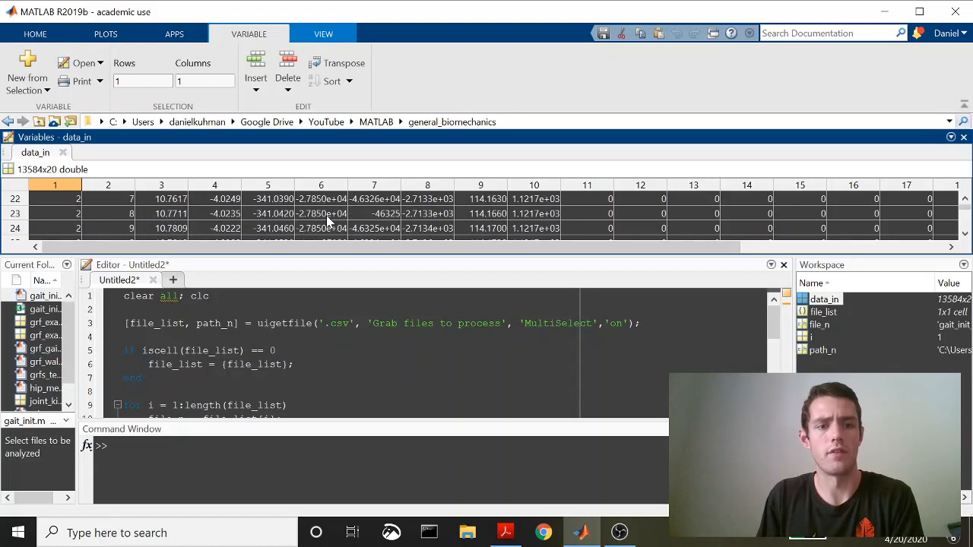
scroll(down, 3)
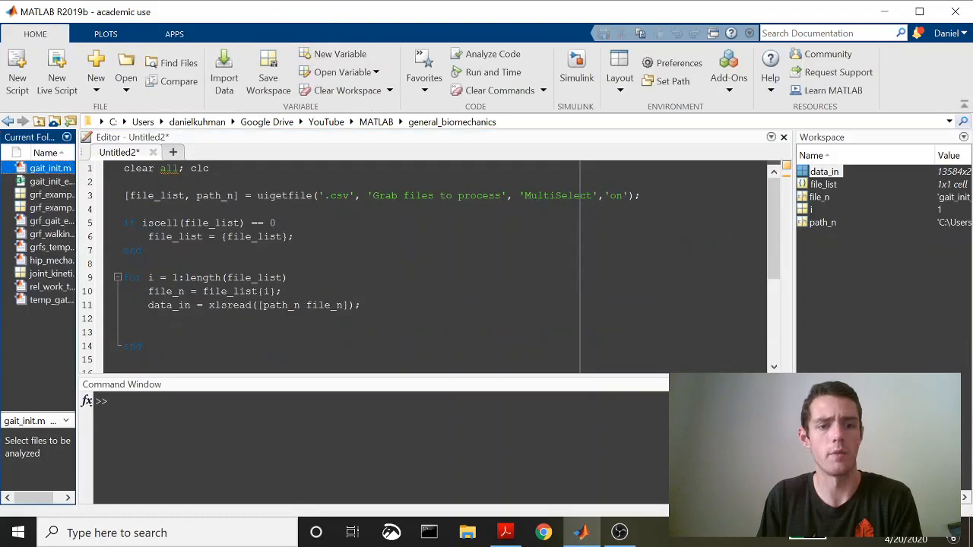
Add frame_rate = 1000 and fz = data_in(:,5) lines inside the loop.
text(f)
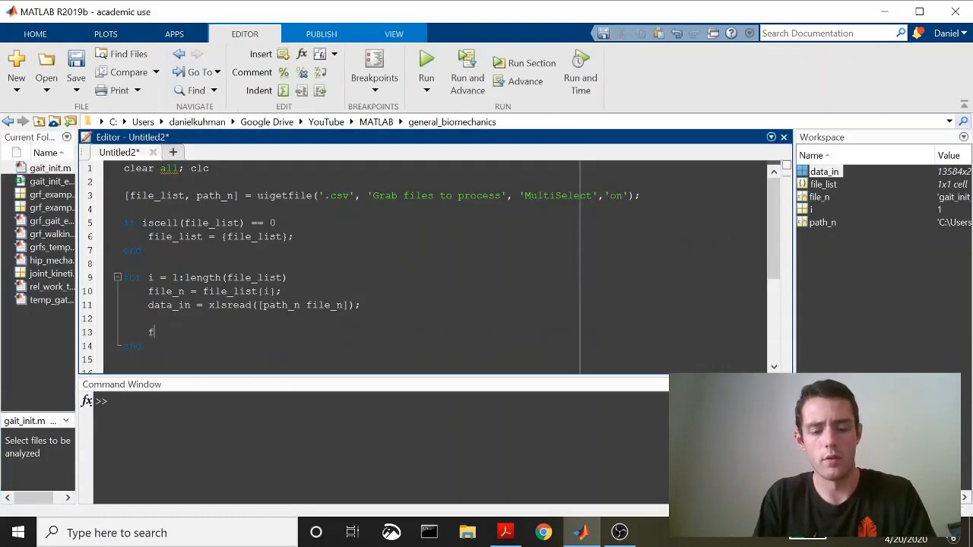
text(rame_rate = 1000;)
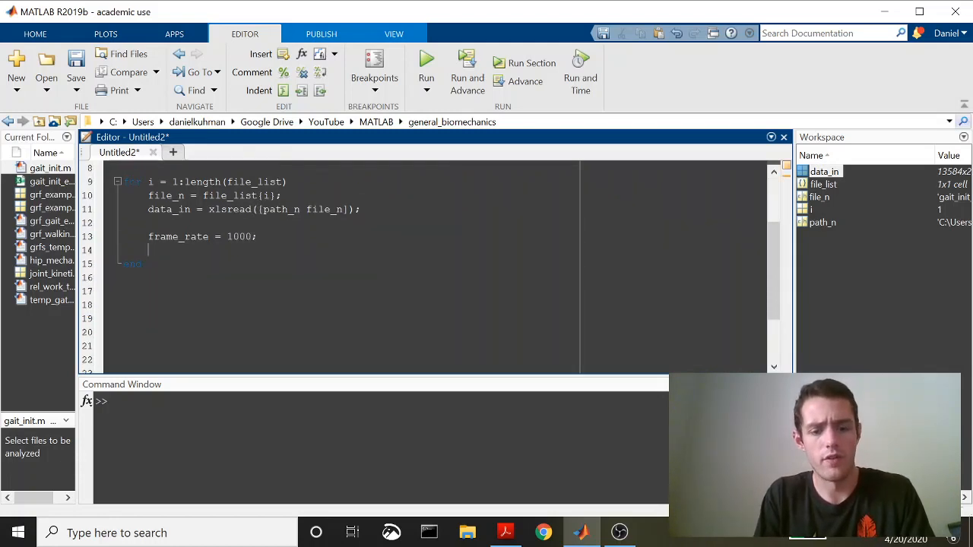
text(fz)
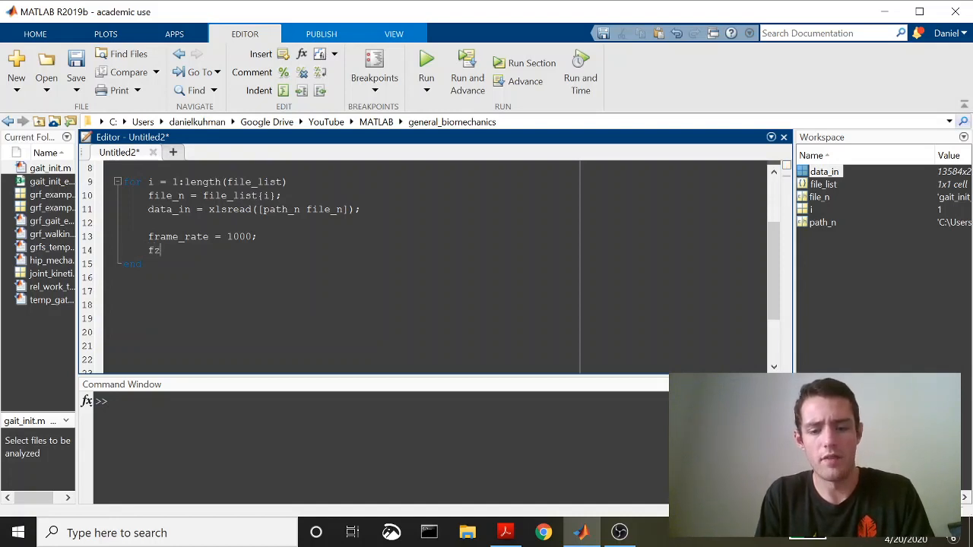
text(= data_in()
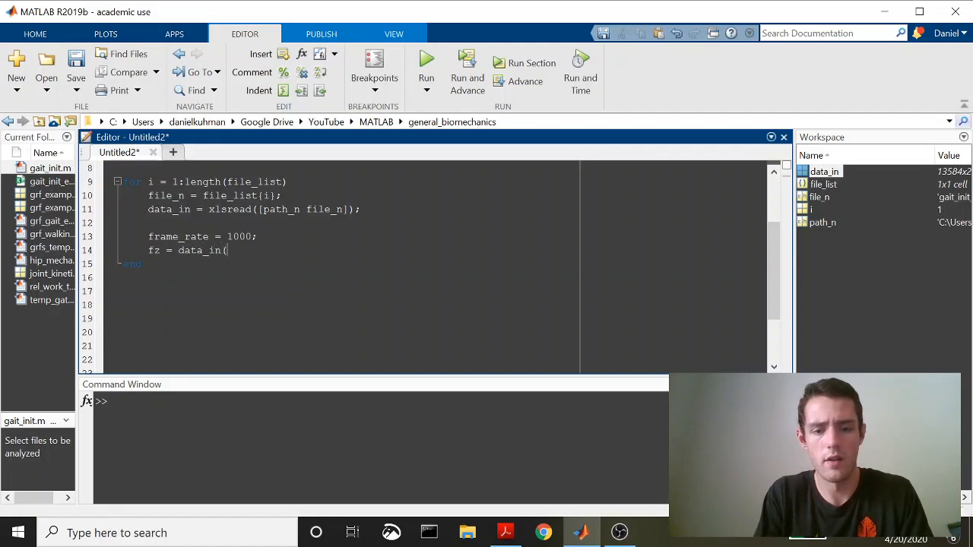
text(:,5))
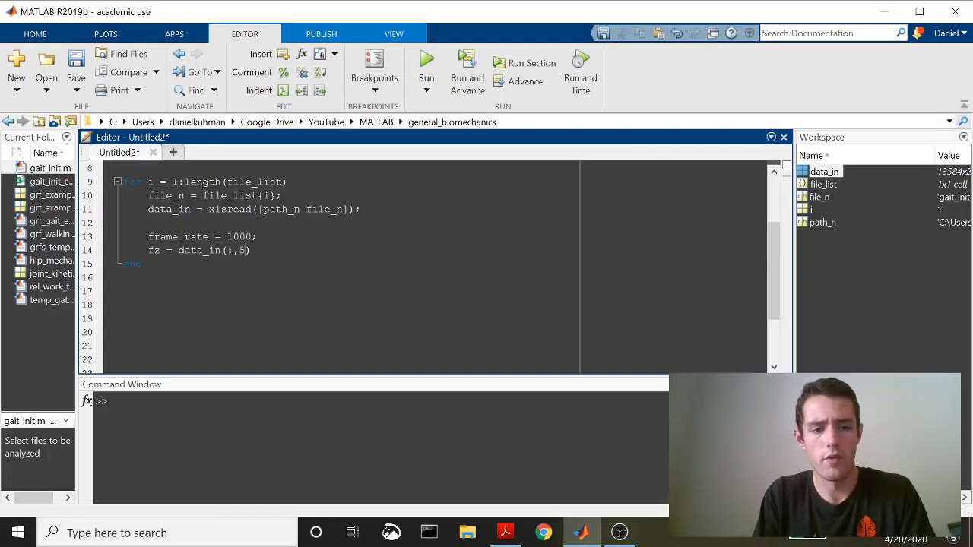
key(enter)
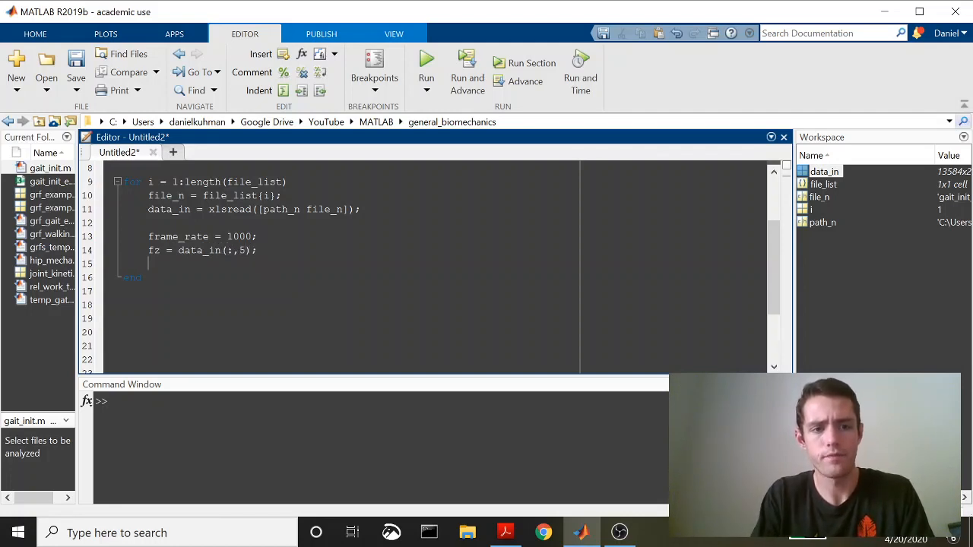
Remove NaN values from fz with fz(isnan(fz)) = [].
text(fz)
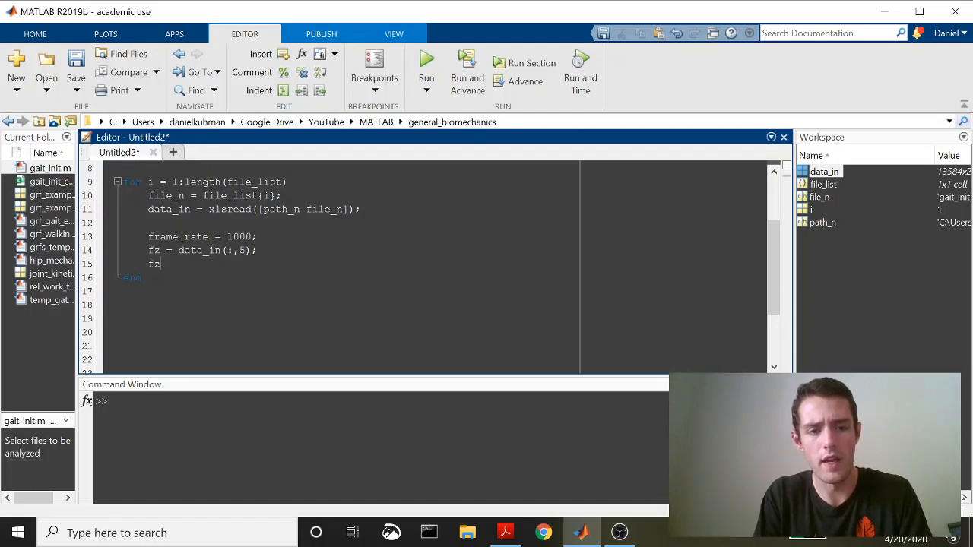
text((in)
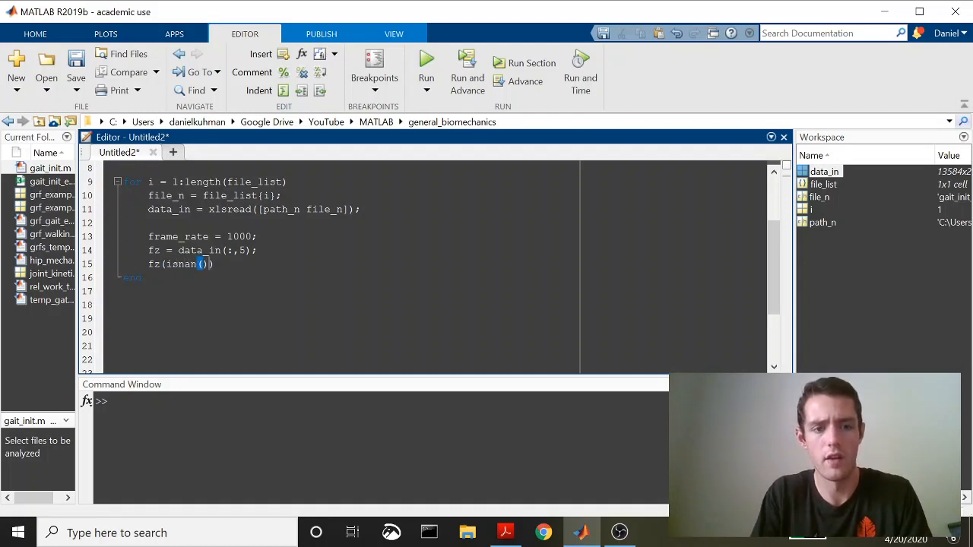
text(fz)
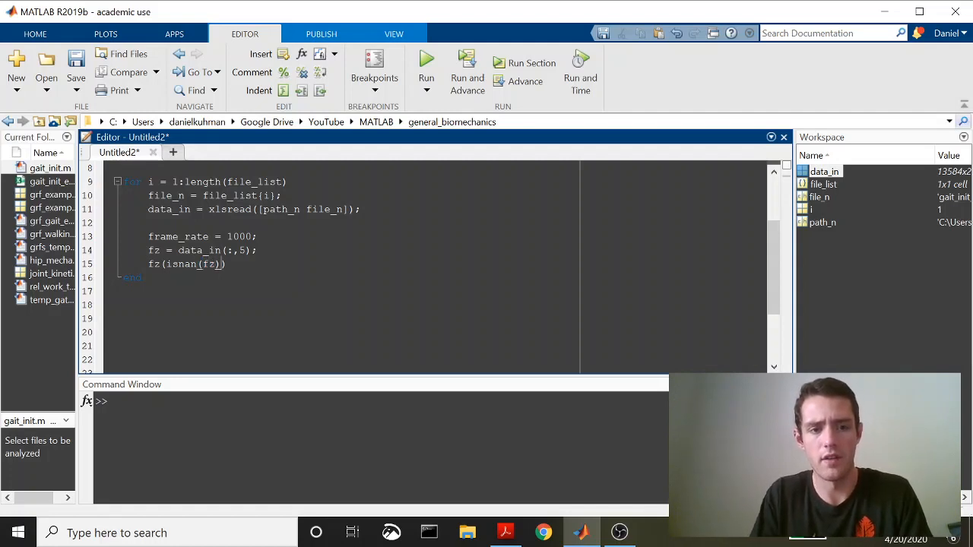
text(= [])
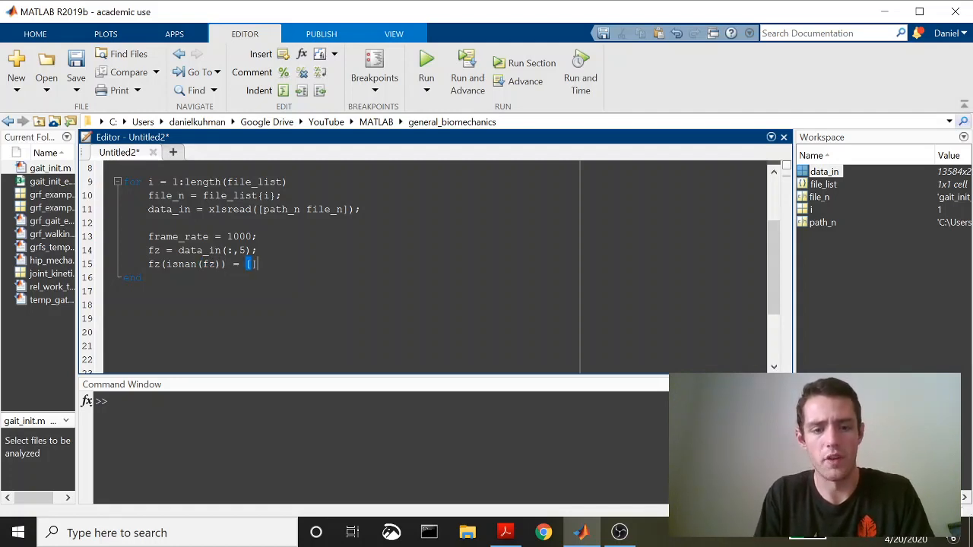
key(enter)
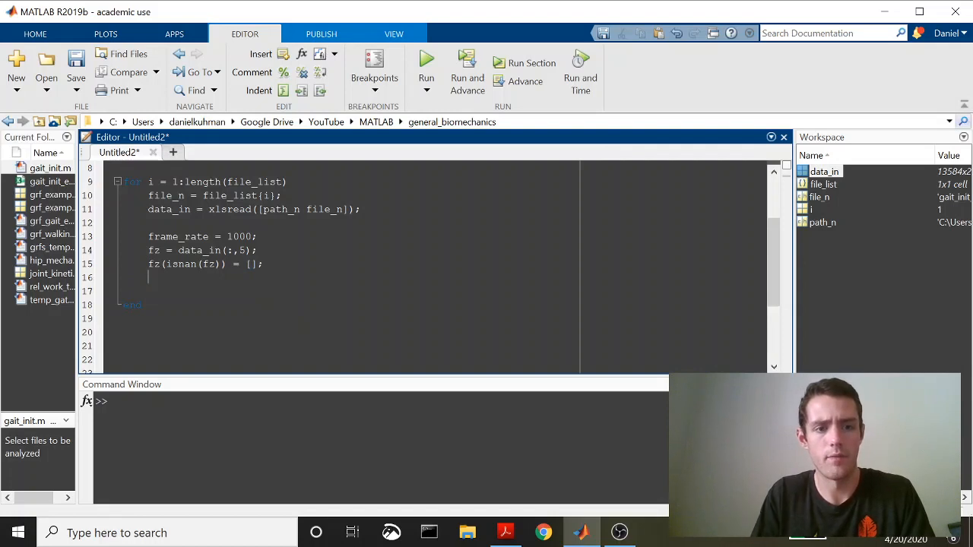
Load cop_x from column 9 of data_in.
text(cop_x)
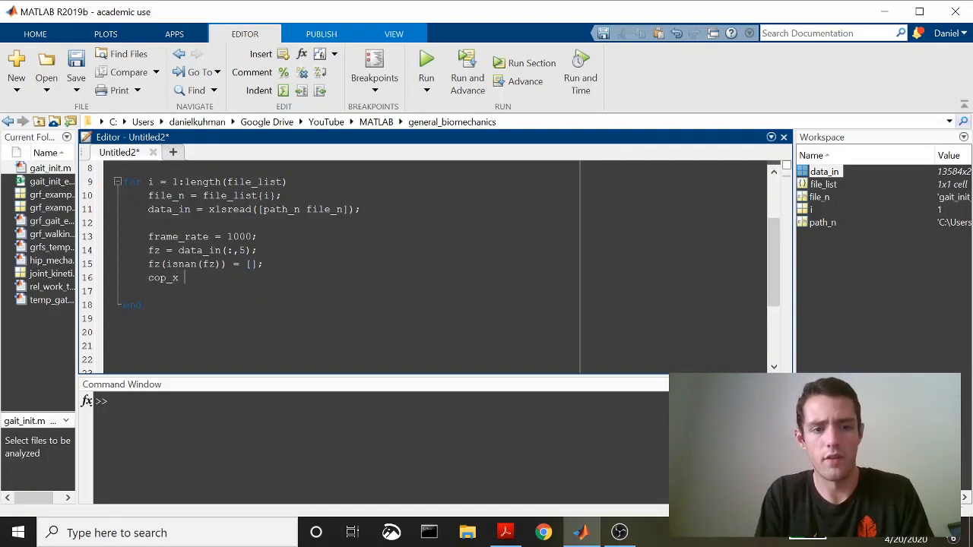
text(=)
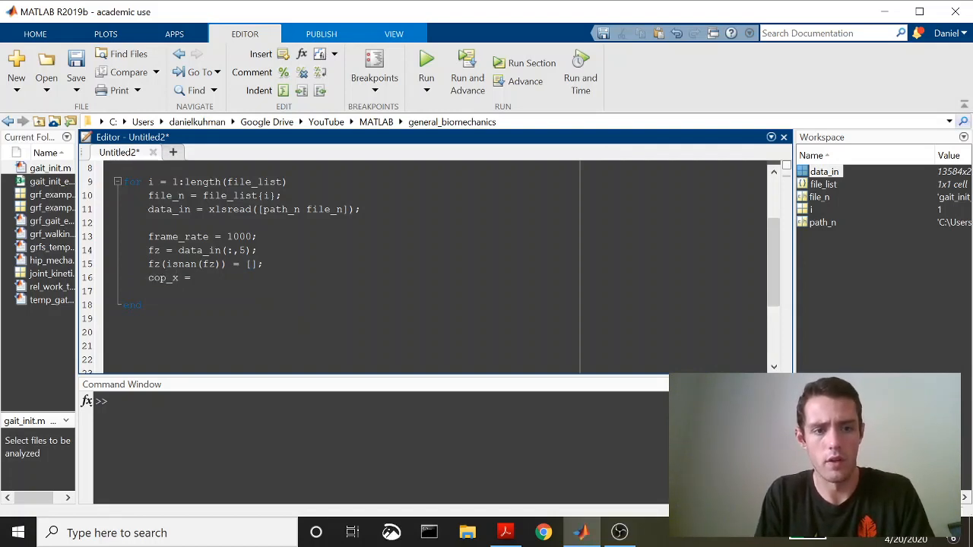
text(data_)
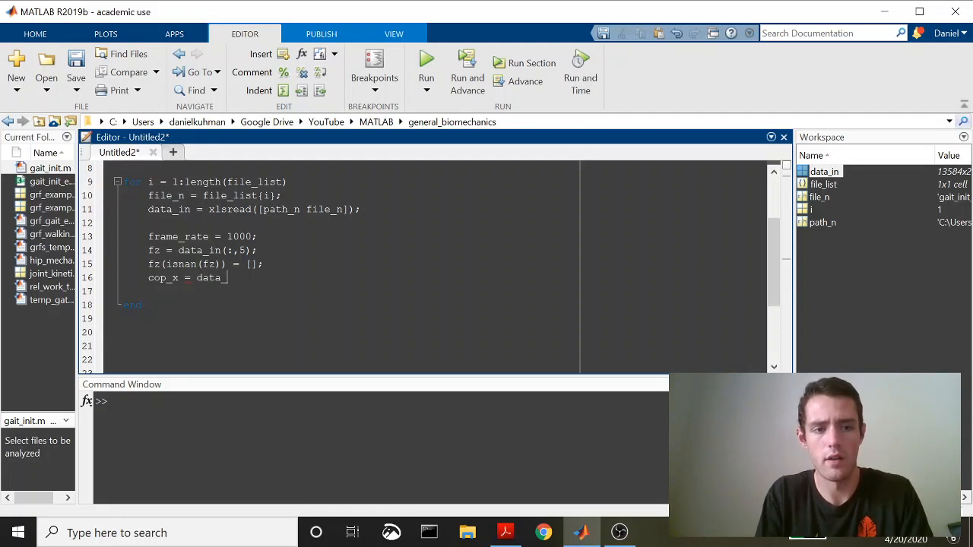
text(in)
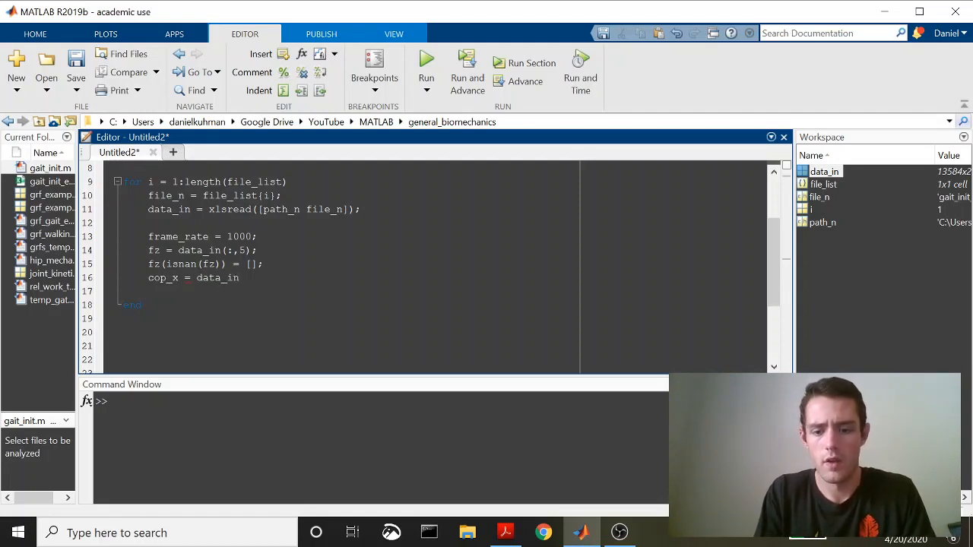
text((:,)
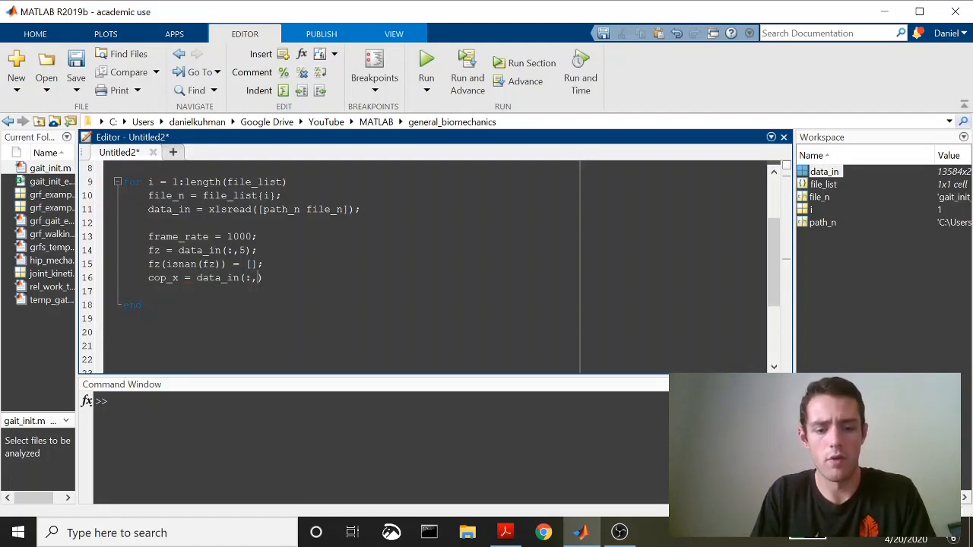
text(9);)
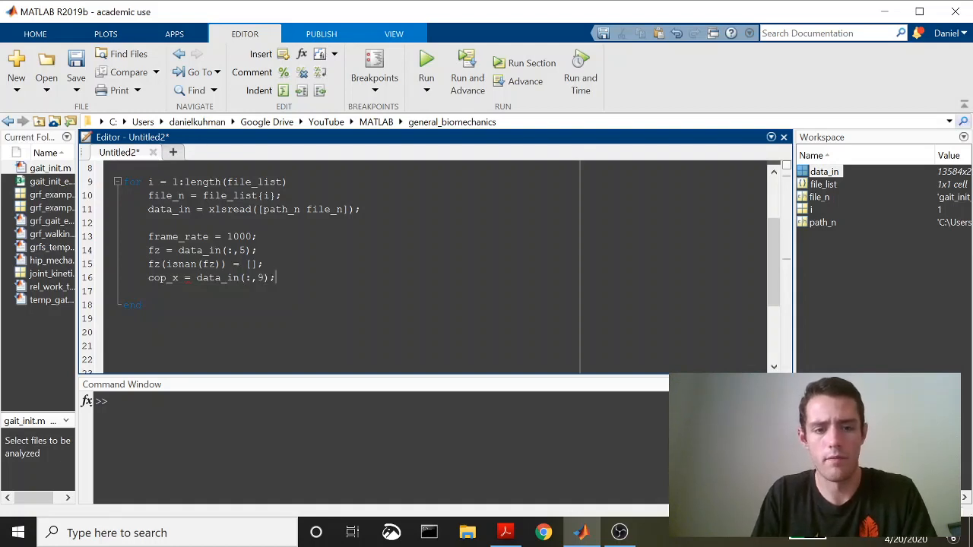
Edit the duplicated cop_x lines into cop_y from column 10, NaNs removed.
text(cop_x(isnan()
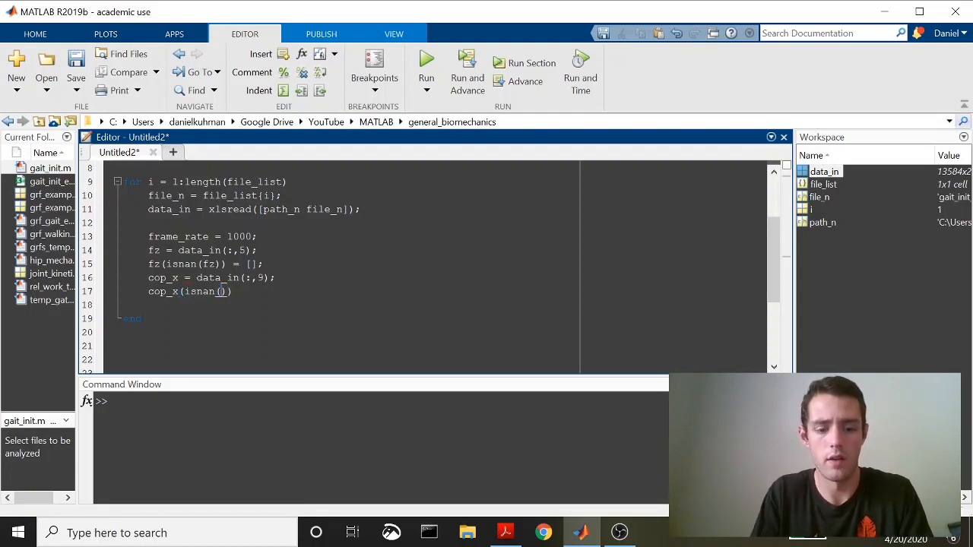
text(cop_x)
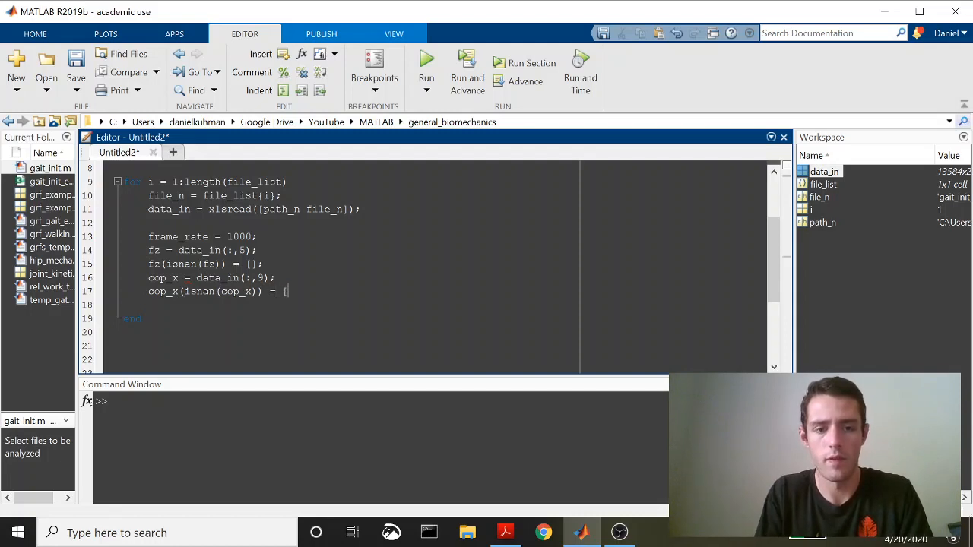
double_click(287, 291)
text(];)
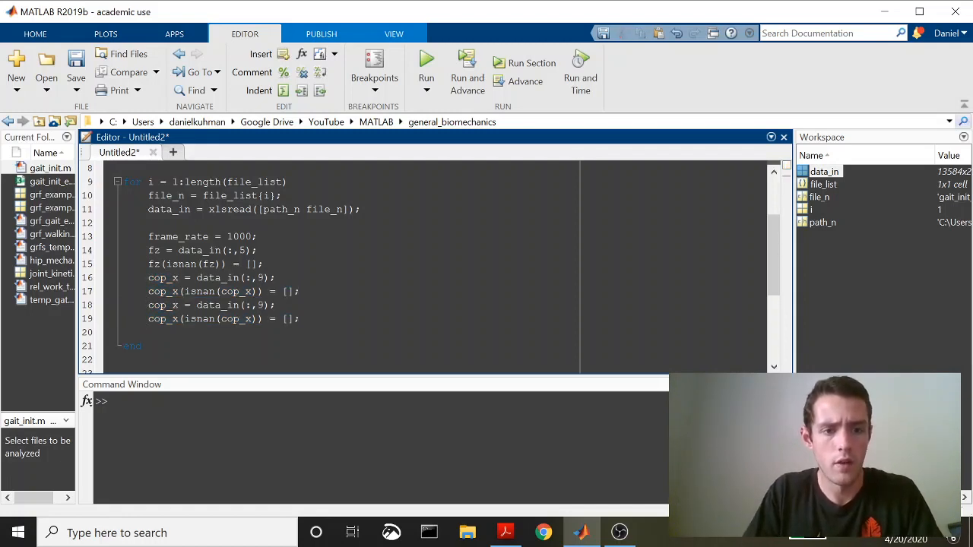
double_click(162, 278)
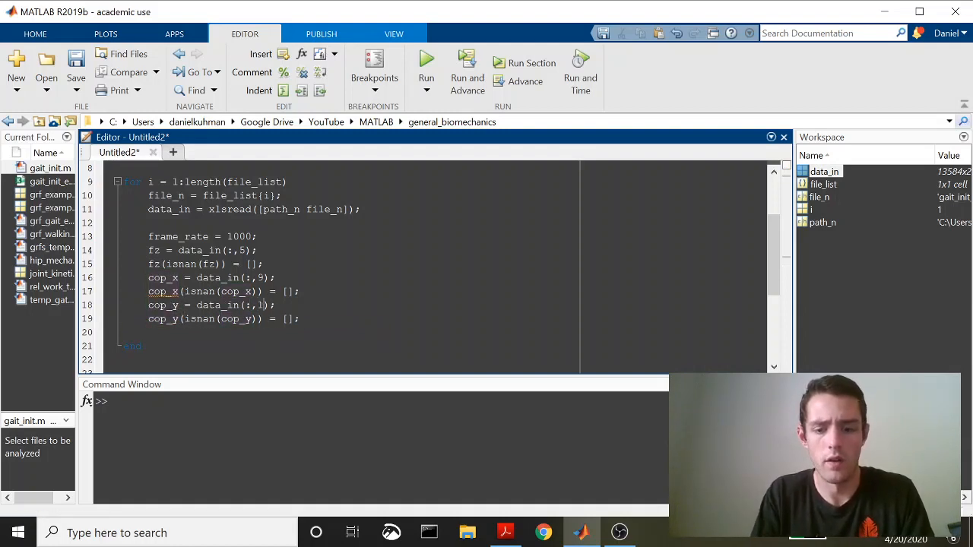
text(0)
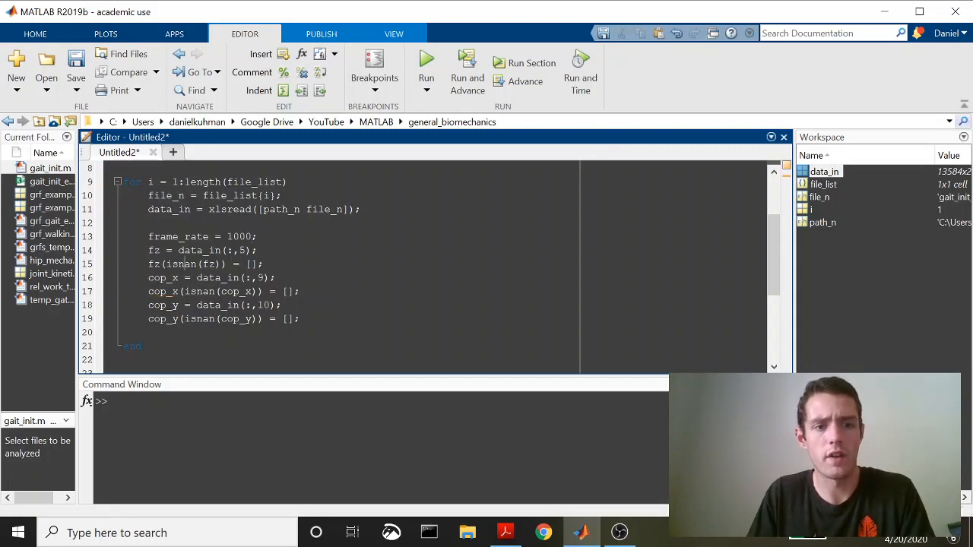
double_click(169, 209)
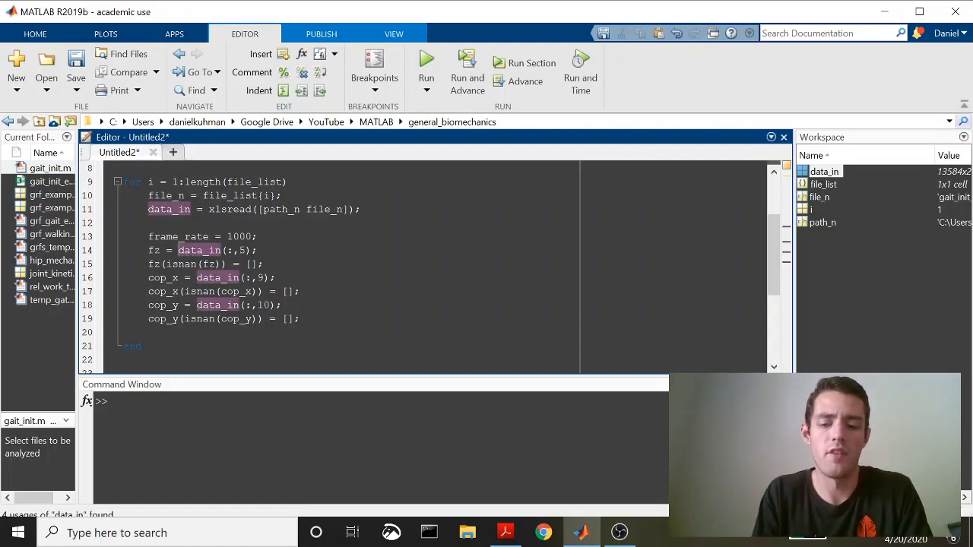
Negate fz with -data_in and filter cop_x and cop_y to samples where fz > 10.
text(-)
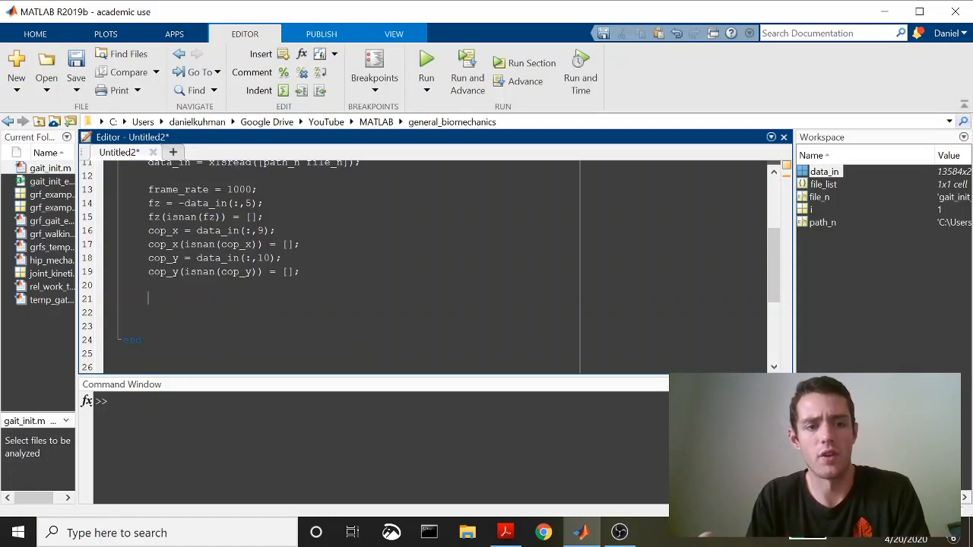
text(cop_x = cop_x()
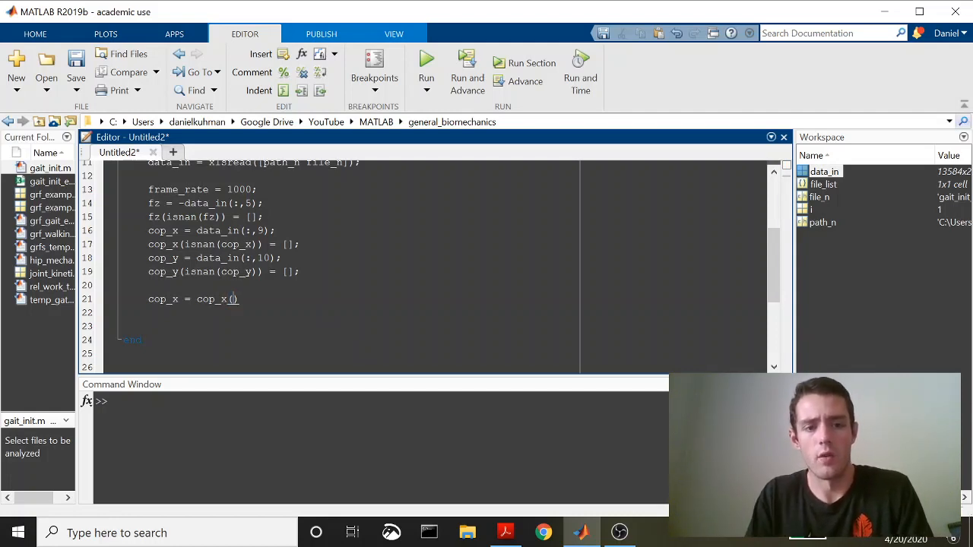
text(fz > 10)
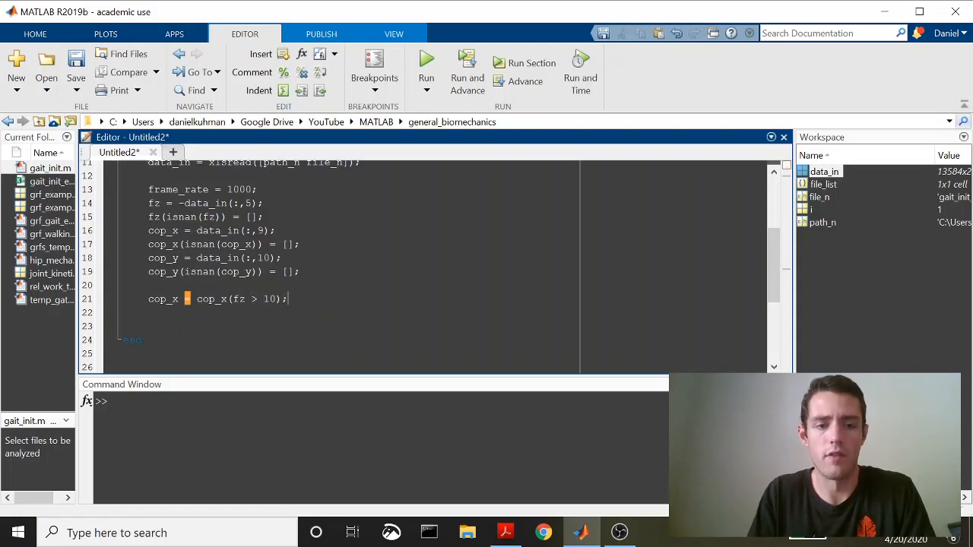
text(cop)
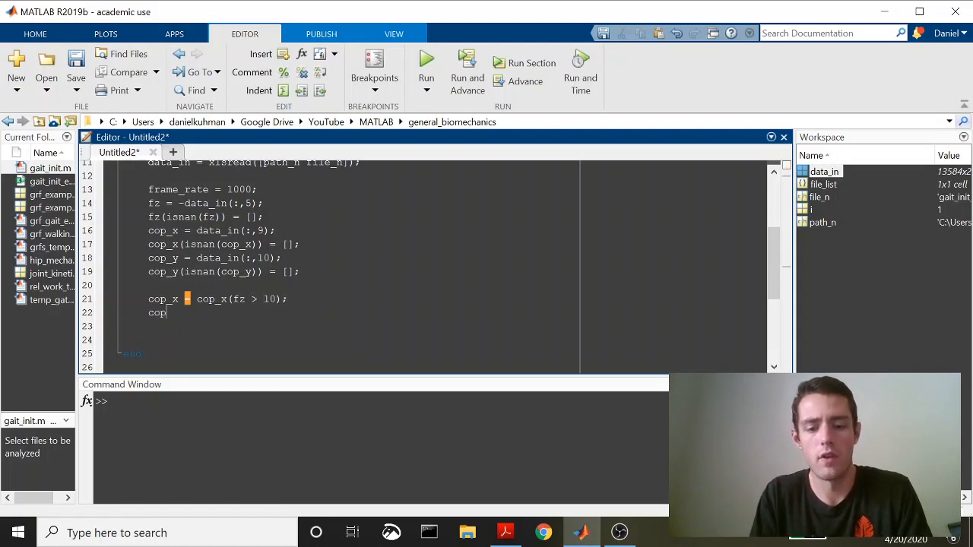
text(_)
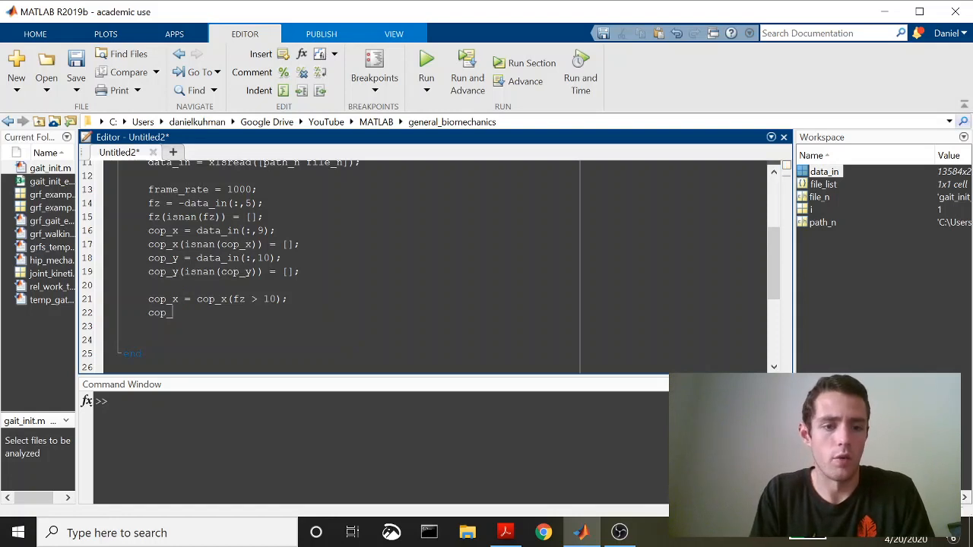
text(y = c)
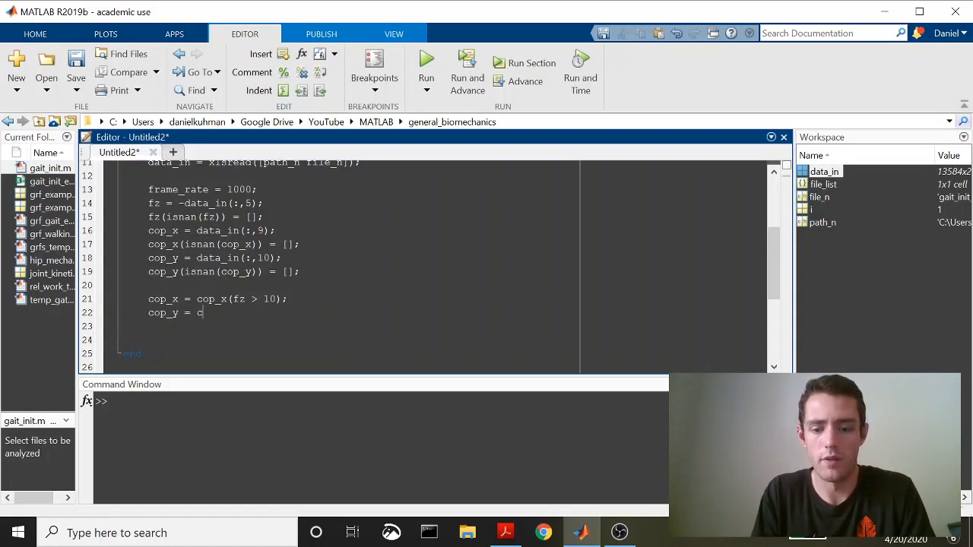
text(op_y)
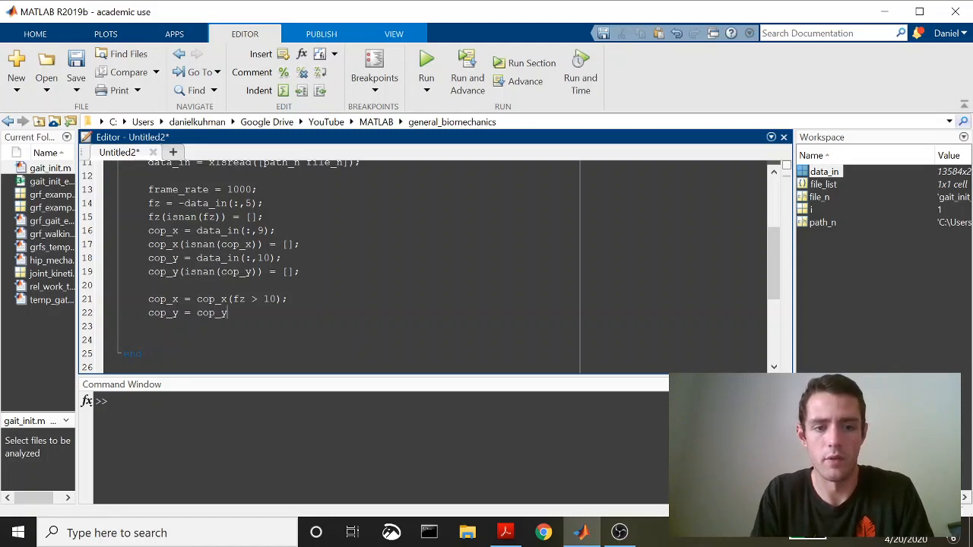
text((fz))
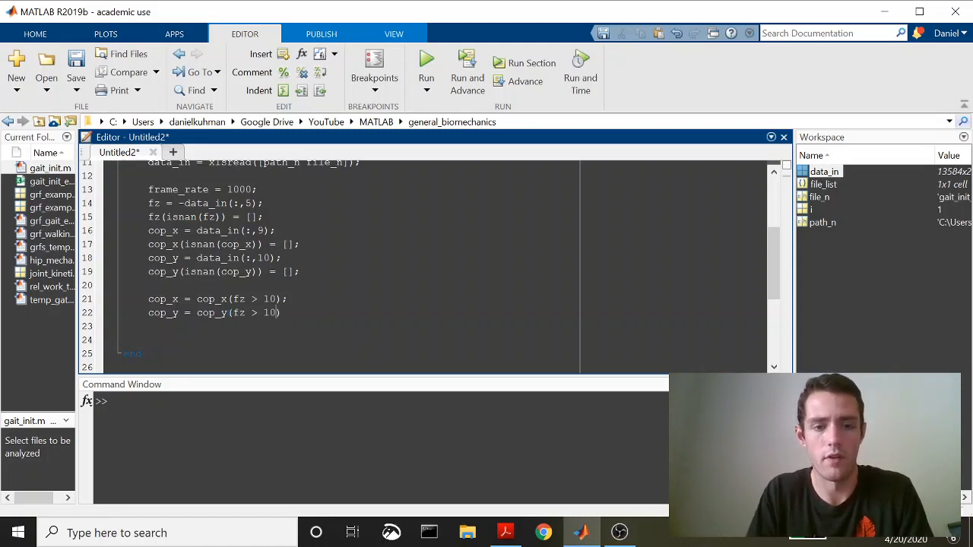
Add figure and plot(cop_x, cop_y) lines to the script.
text(;)
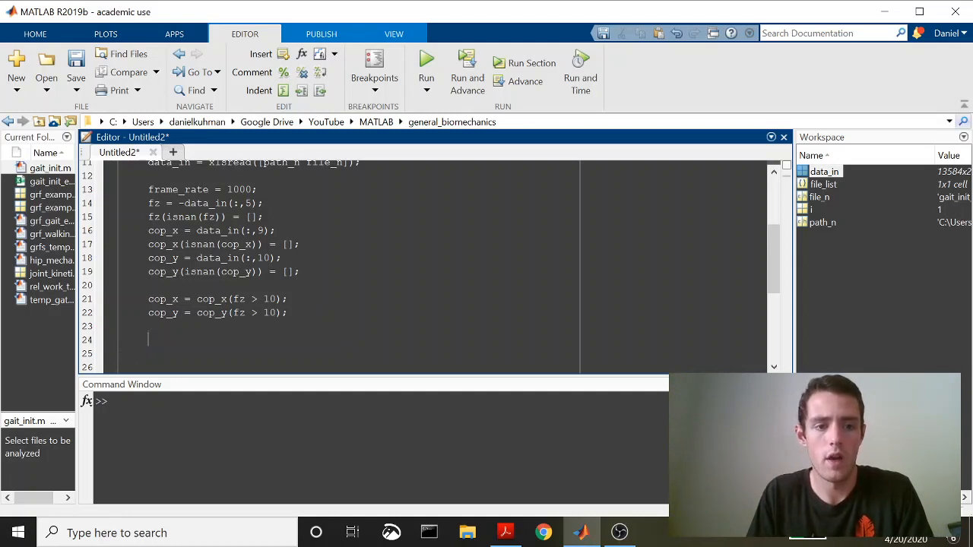
text(figure)
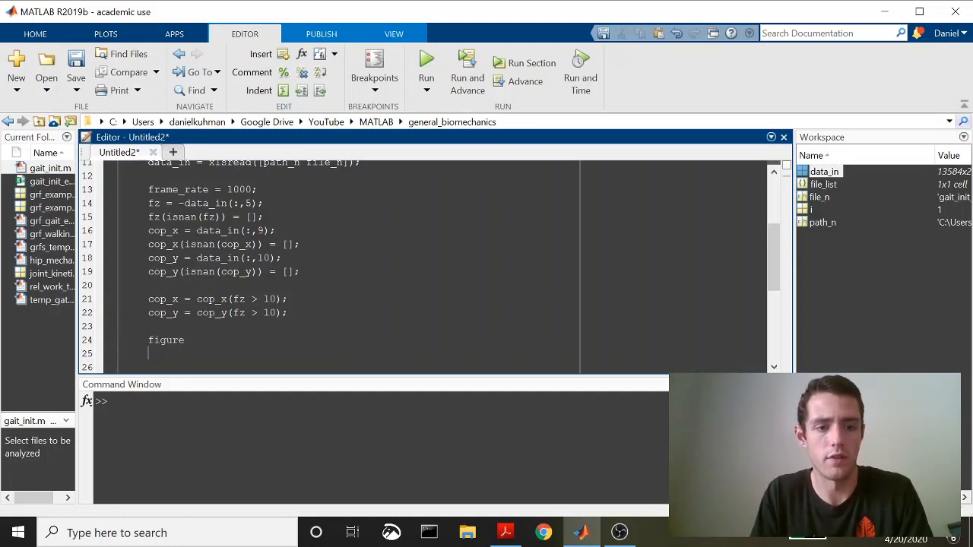
text(plot())
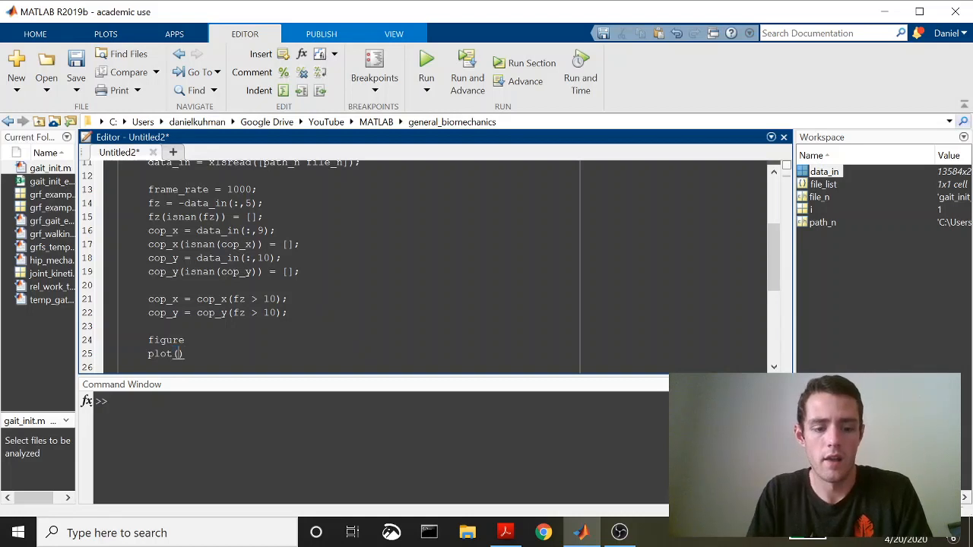
text(cop_x)
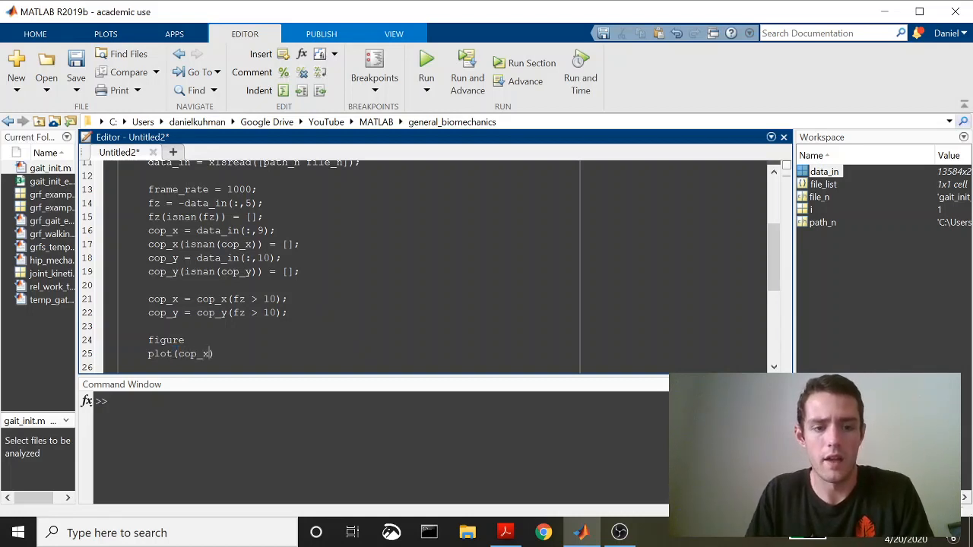
text(, copy)
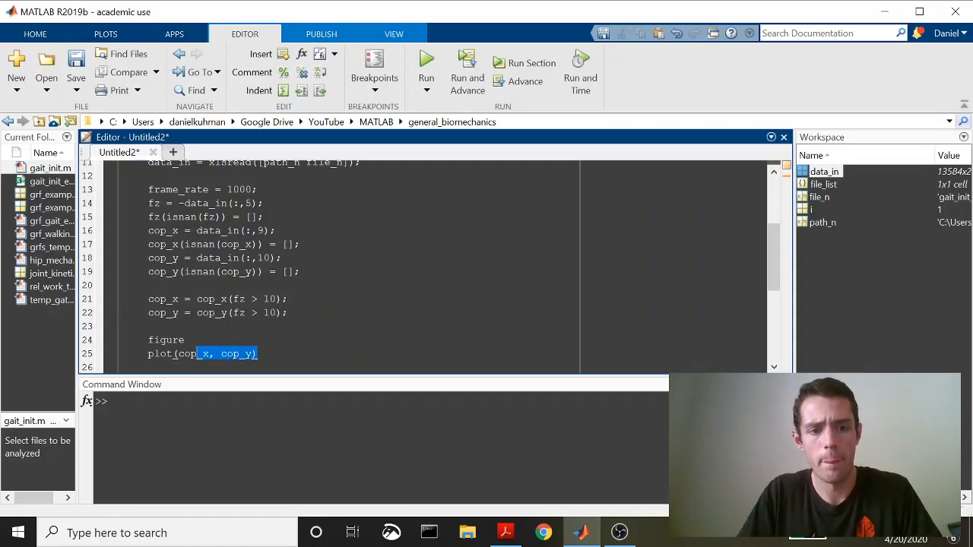
Evaluate only the plotting lines, close the empty figure, and right-click the full block.
right_click(203, 354)
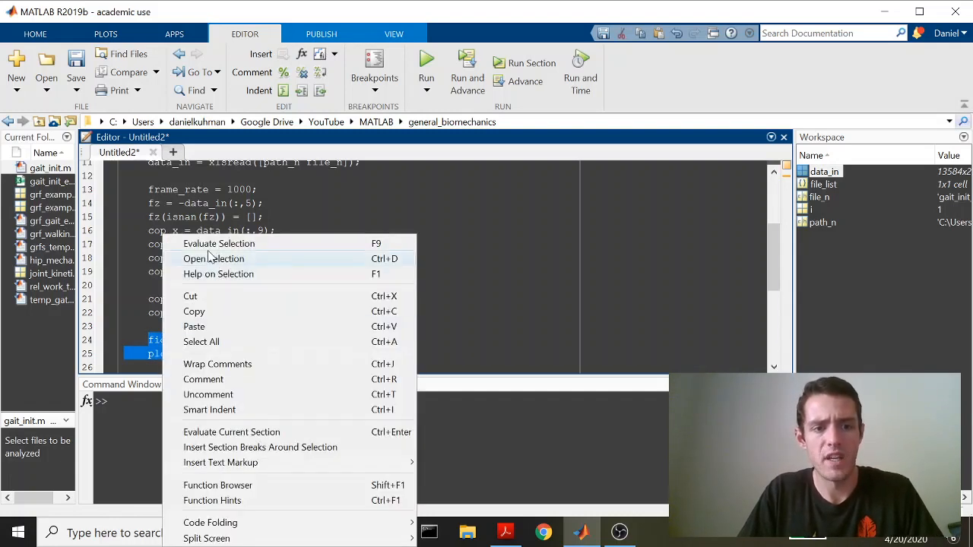
click(219, 243)
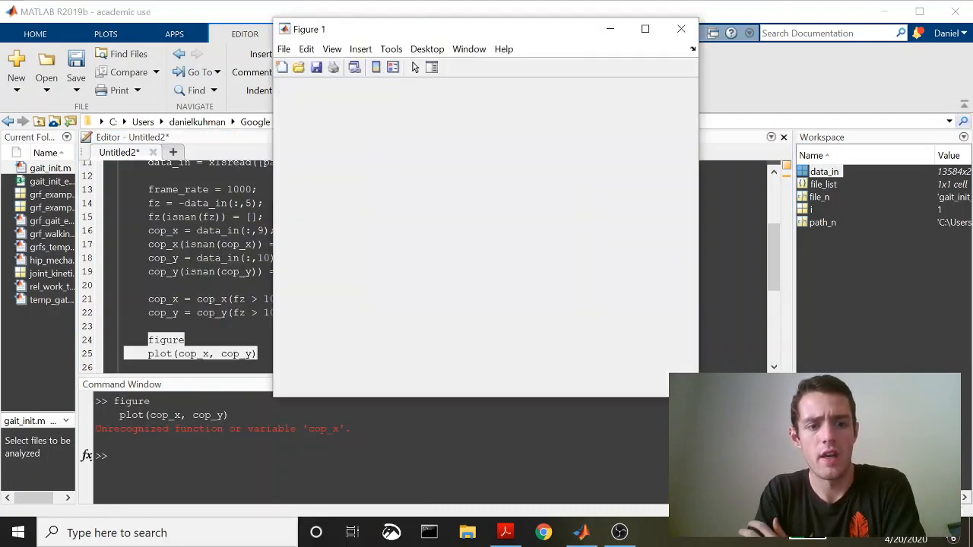
click(680, 28)
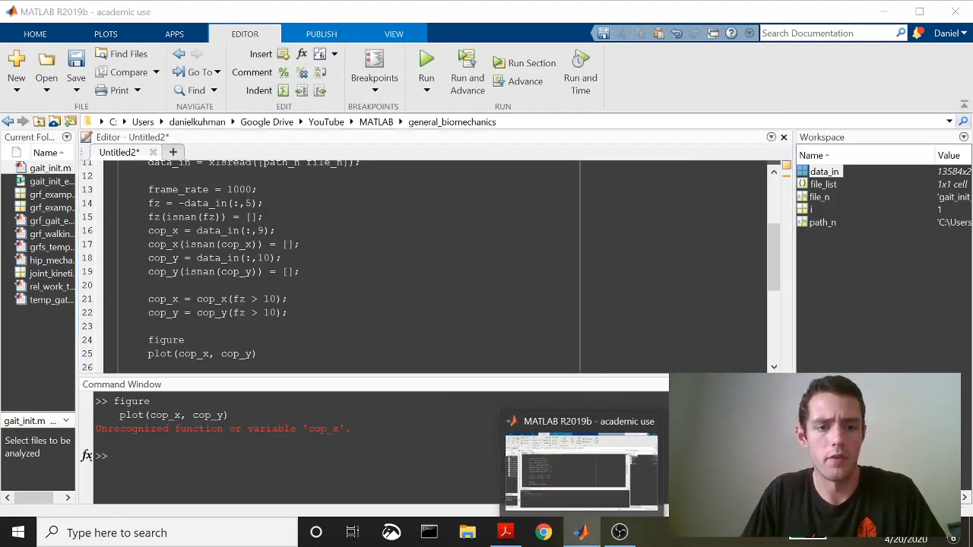
right_click(213, 243)
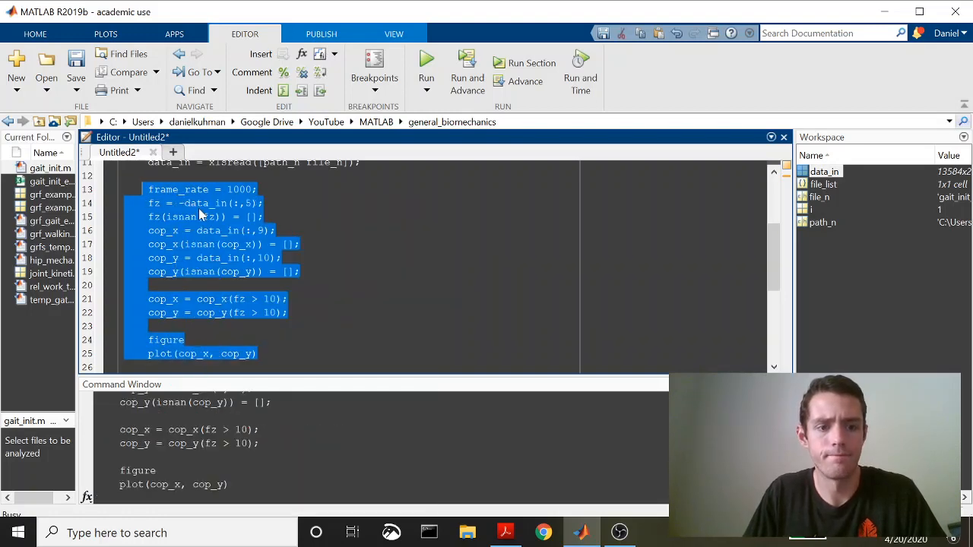
Evaluate the selected block to plot the COP path, then close Figure 1.
click(425, 62)
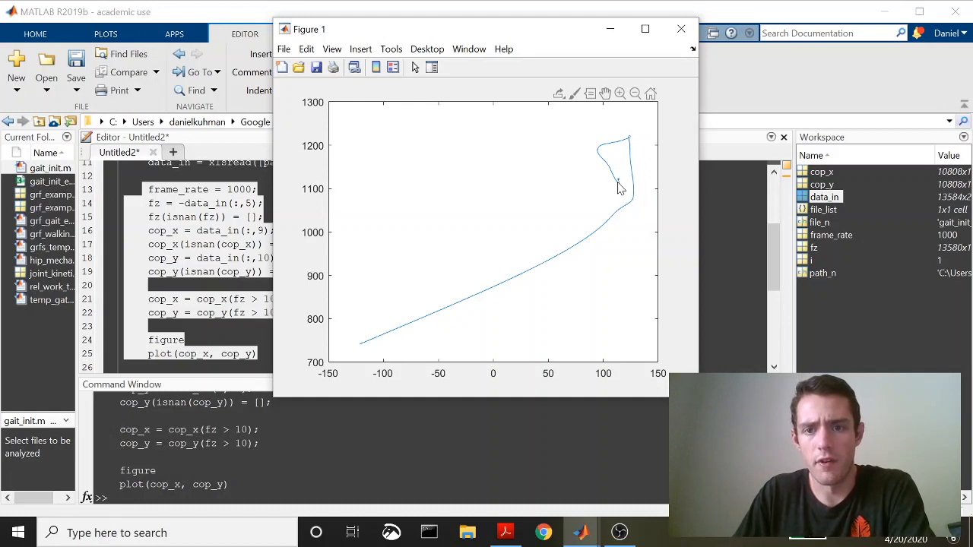
mouse_move(603, 149)
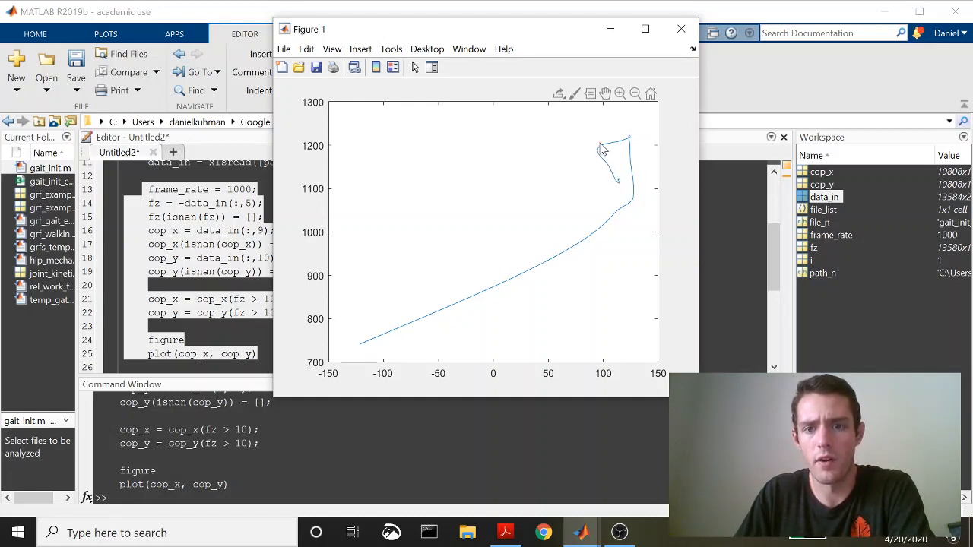
mouse_move(632, 147)
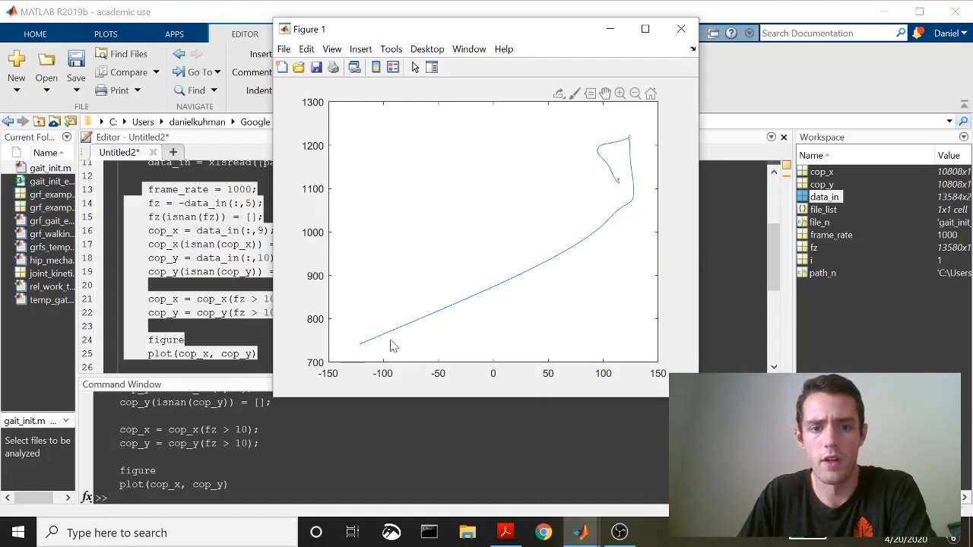
mouse_move(620, 182)
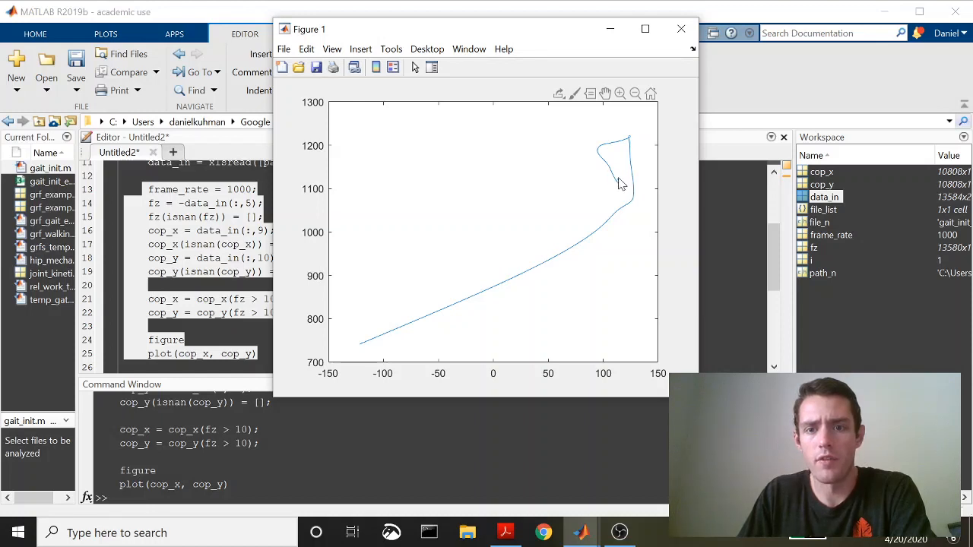
mouse_move(633, 143)
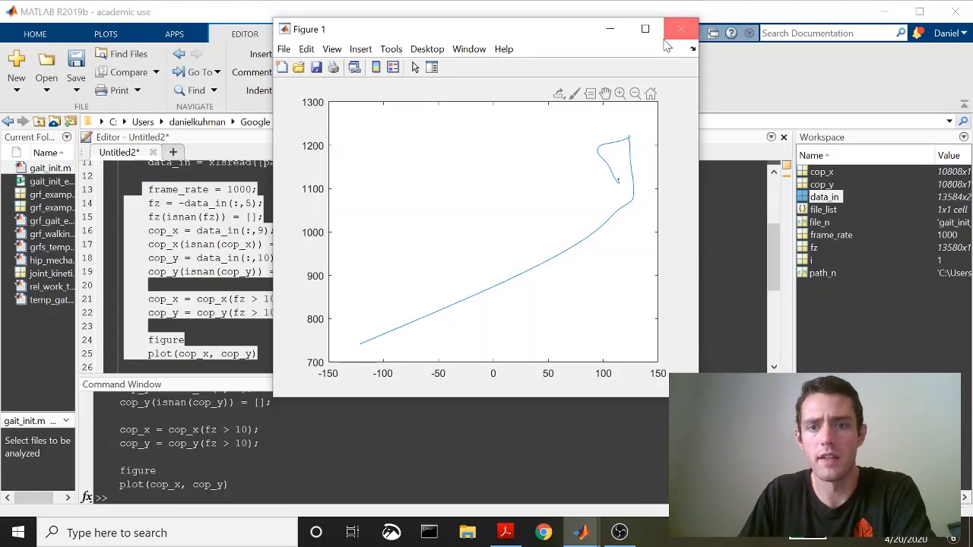
click(681, 29)
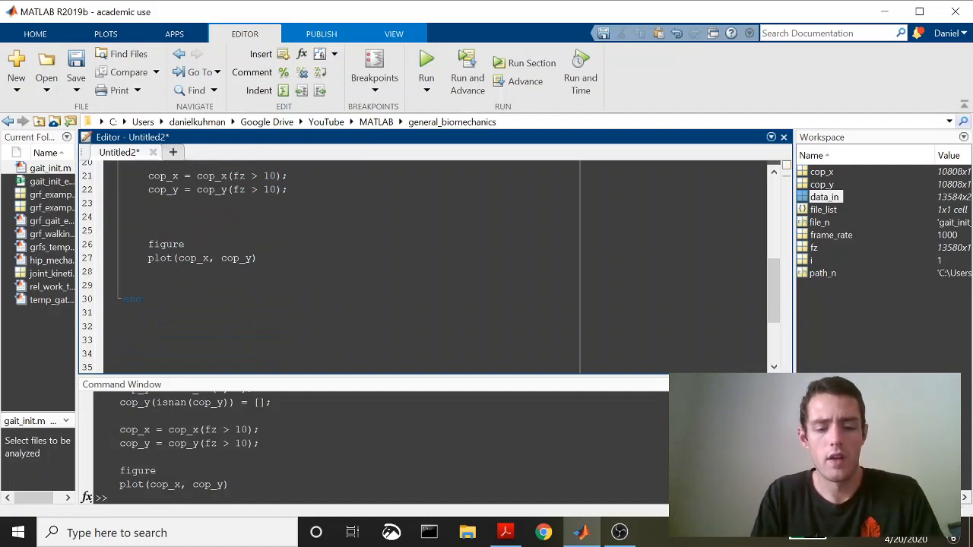
Add start_x = mean(cop_x(1:5*frame_rate)); and a matching start_y line using cop_y.
text(start_x = mean)
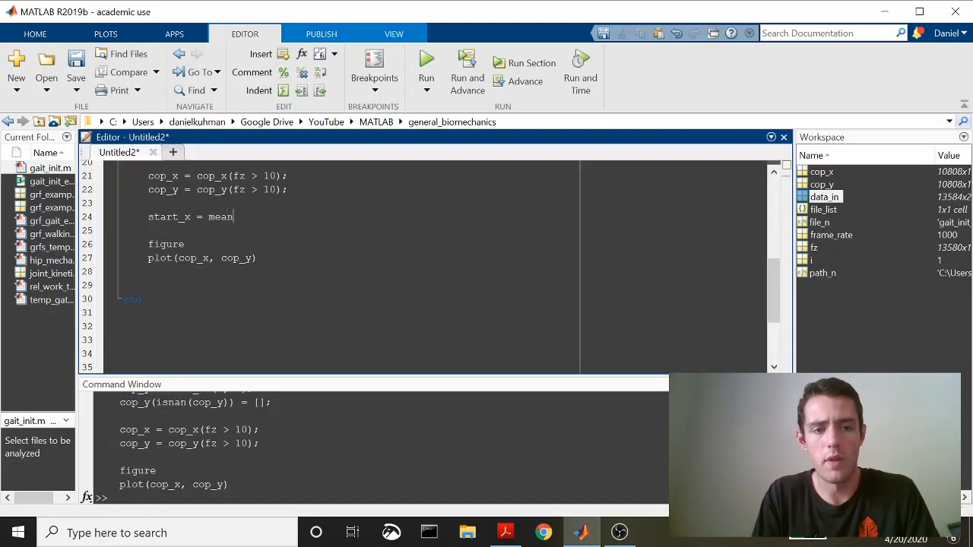
text(())
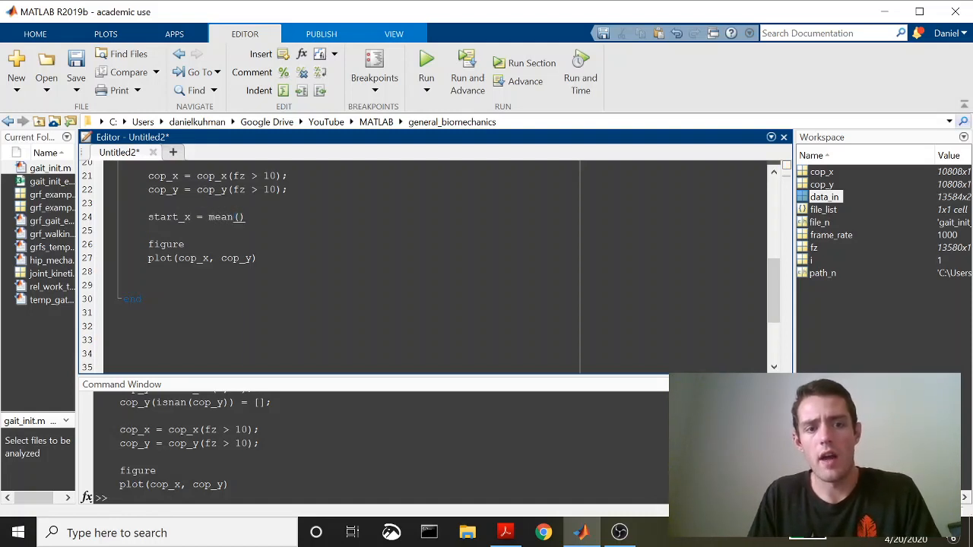
text(cop)
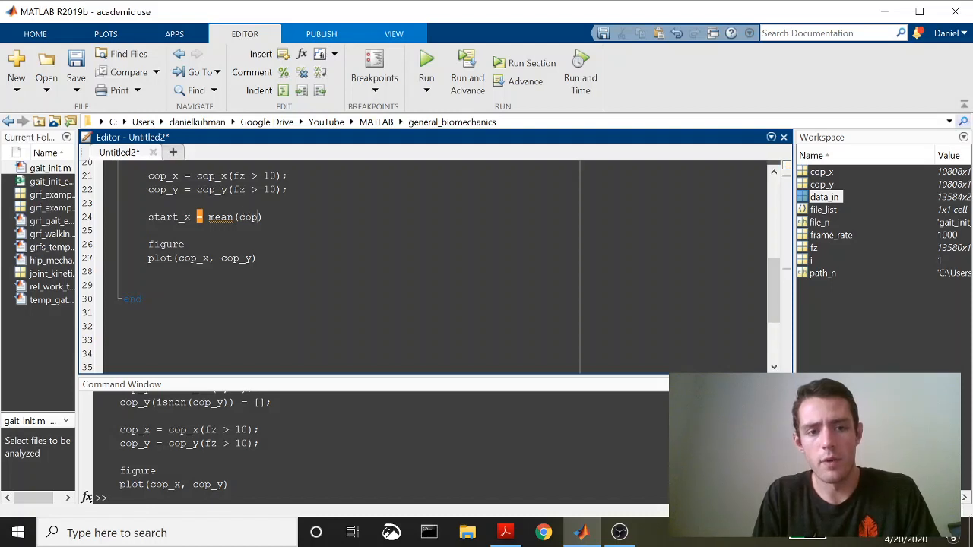
text(_x)
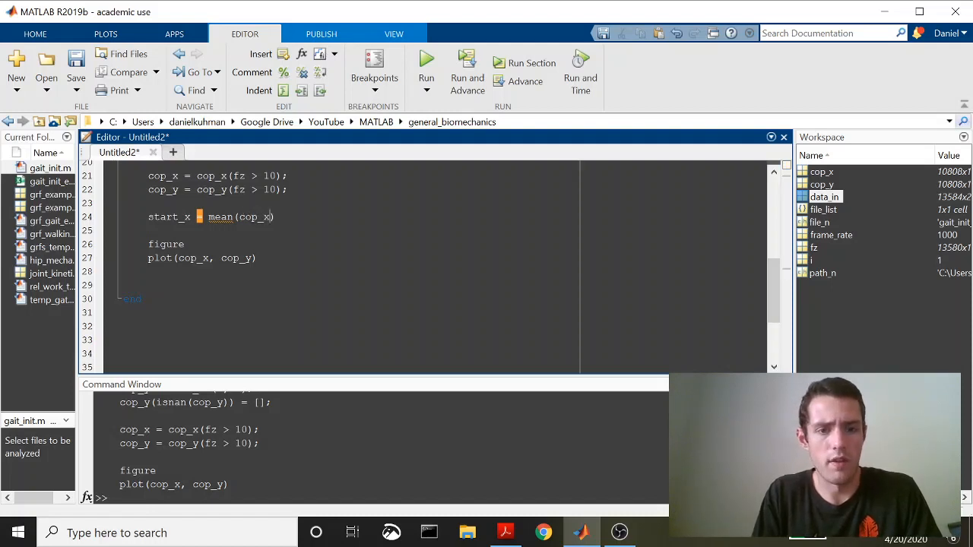
text(())
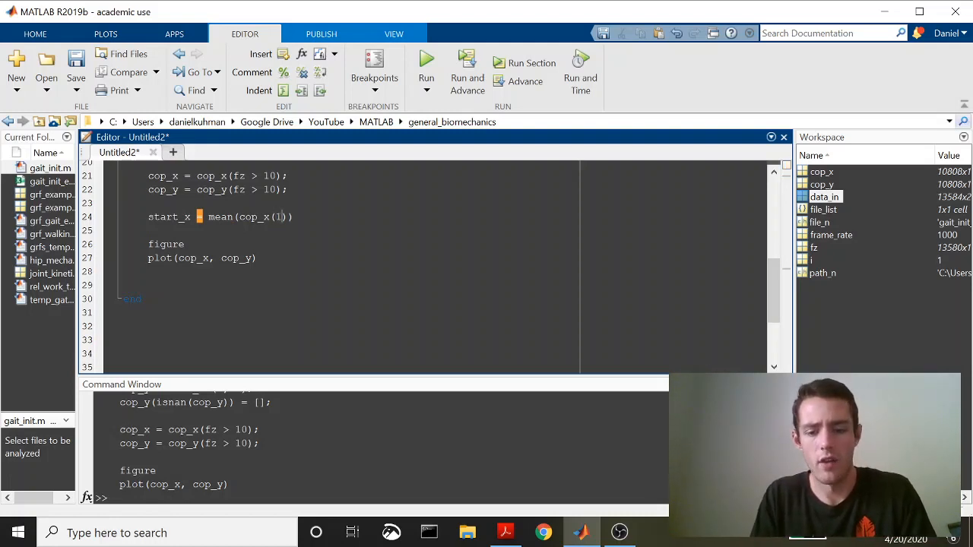
text(:5)
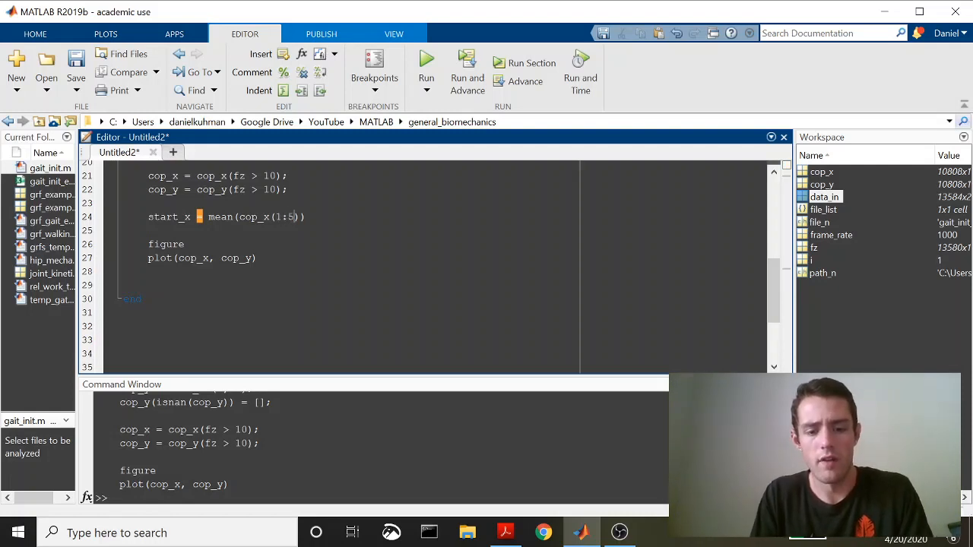
text(*frame)
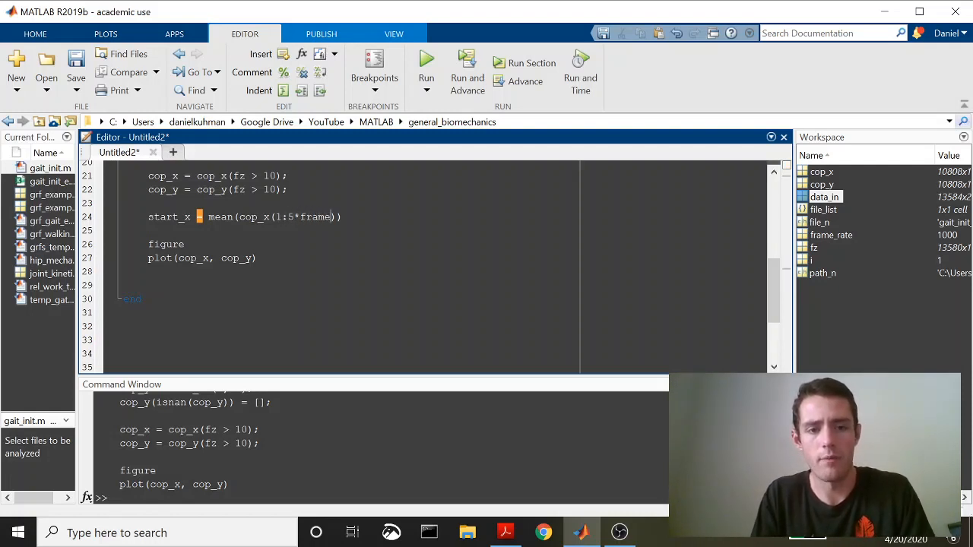
text(_rate)
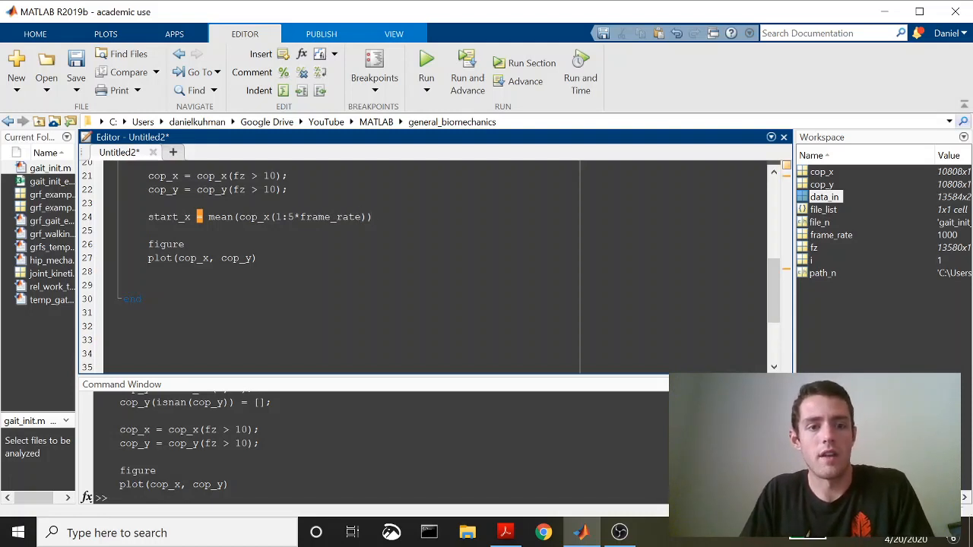
text(;)
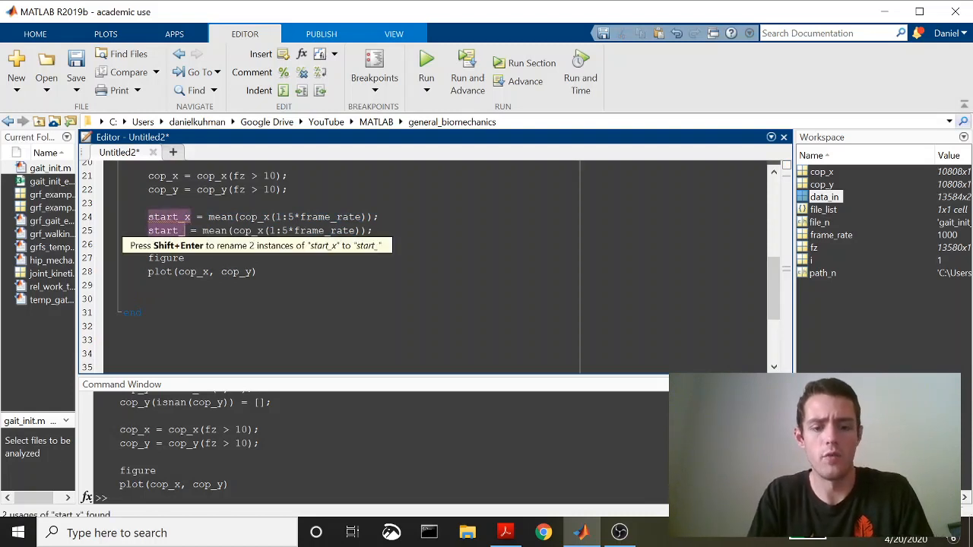
text(y)
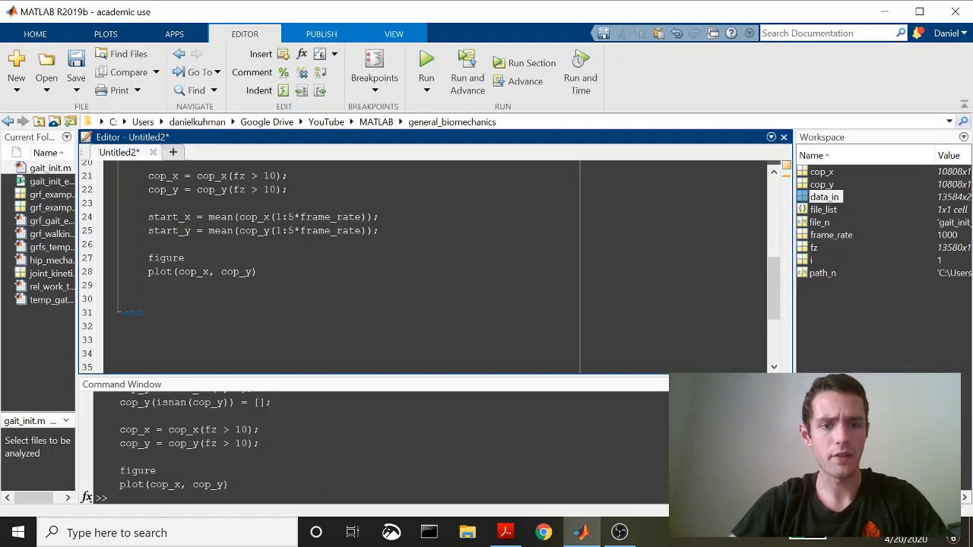
Add hold on and plot the start point as a red 'ro' marker, MarkerSize 8, face 'r'.
text(hold on)
text(plot(start_x, start_y, 'ro', )
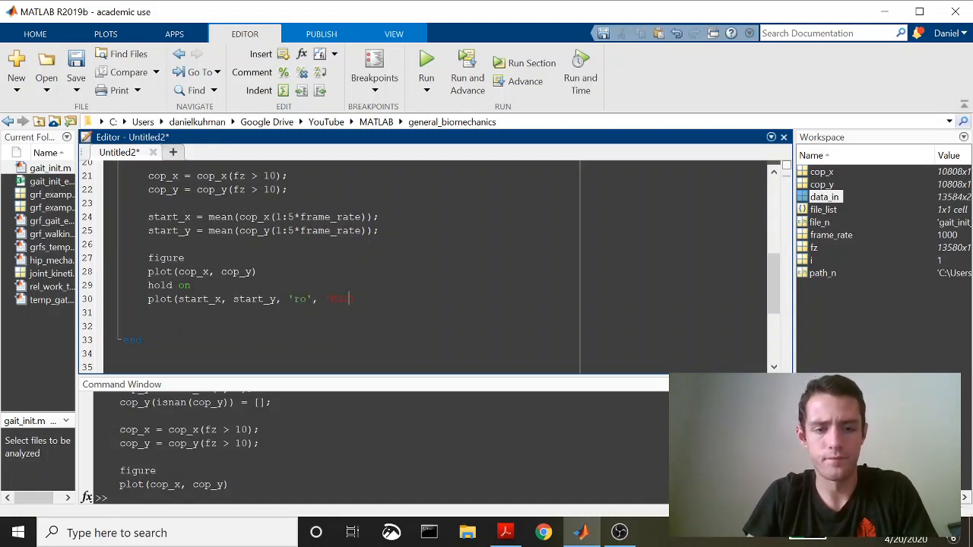
text('MarkerSize')
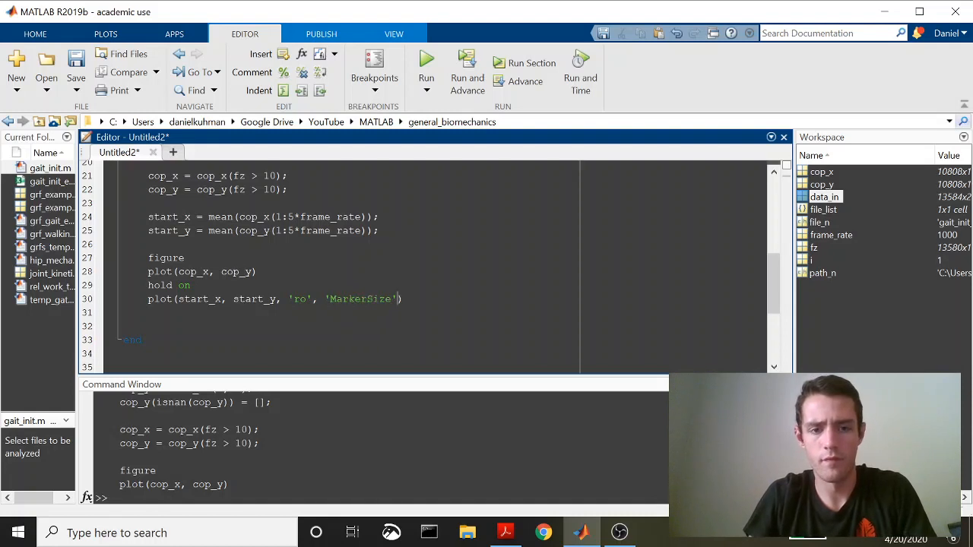
text(, 8, 'Marker)
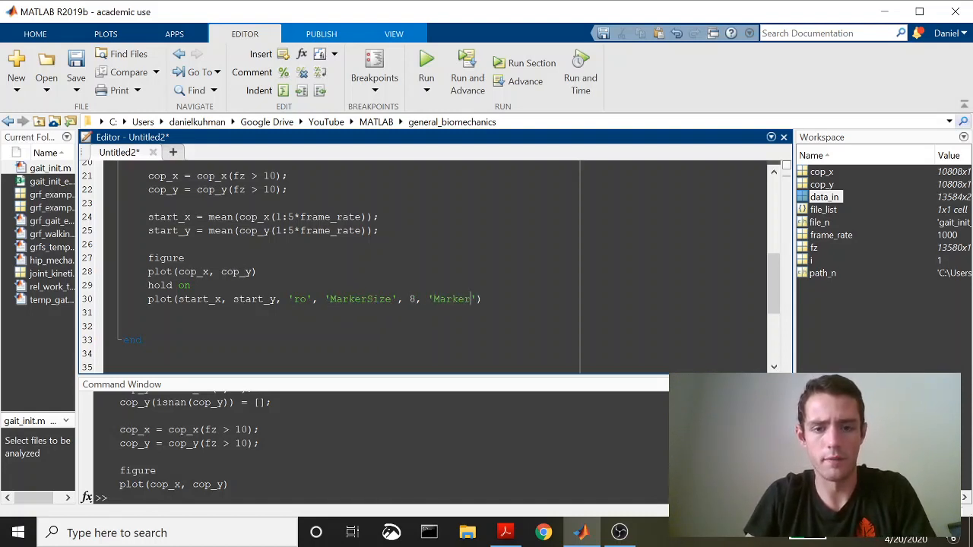
text(FaceColor)
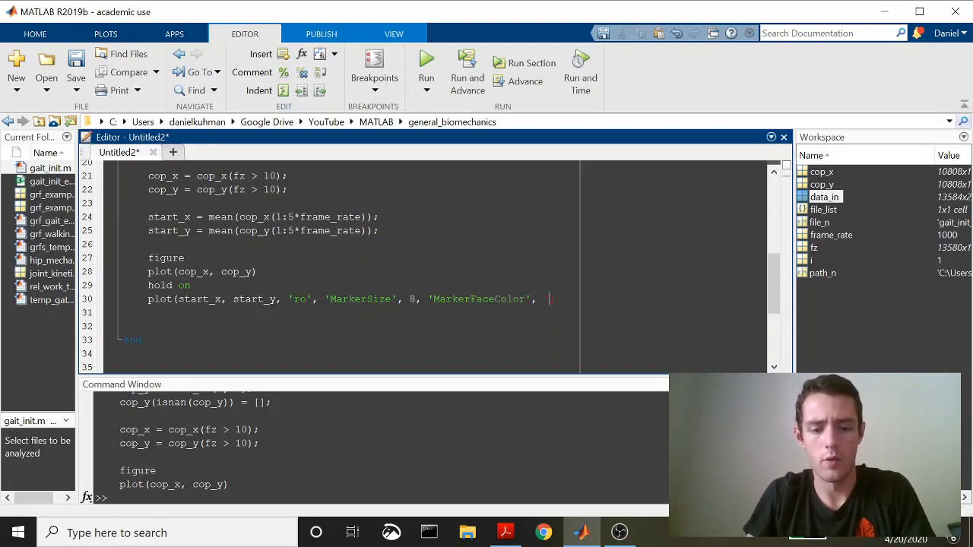
text('r'))
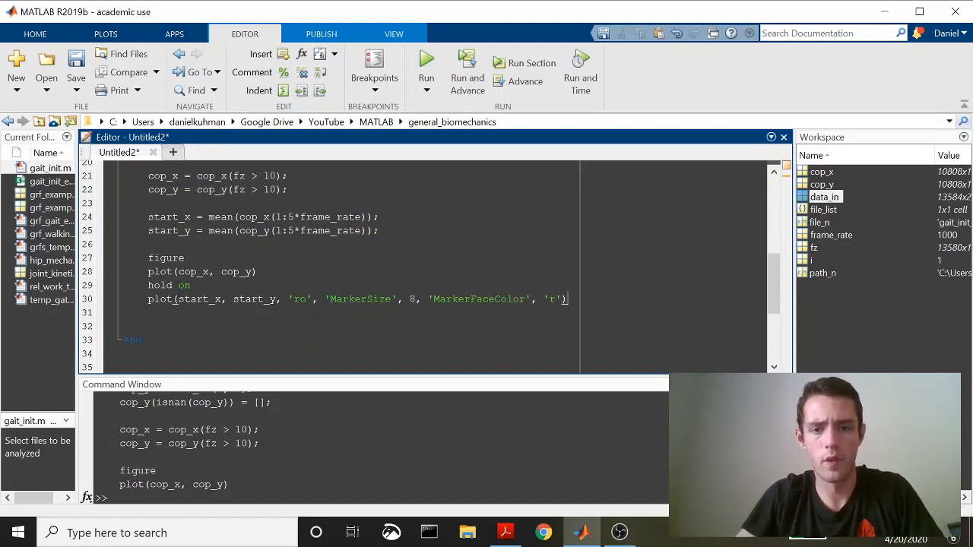
Evaluate the selected lines to show the red start dot, then close Figure 1.
drag(148, 217, 566, 299)
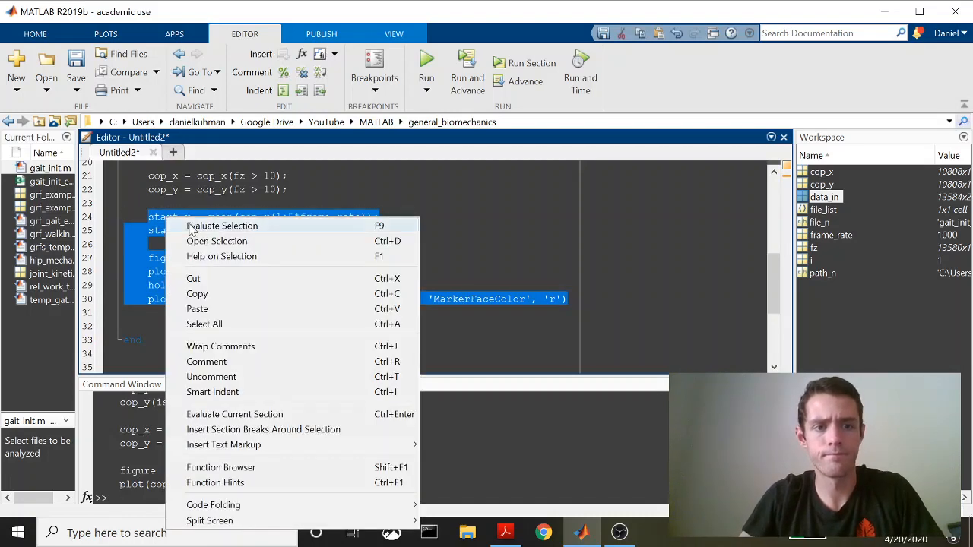
click(221, 225)
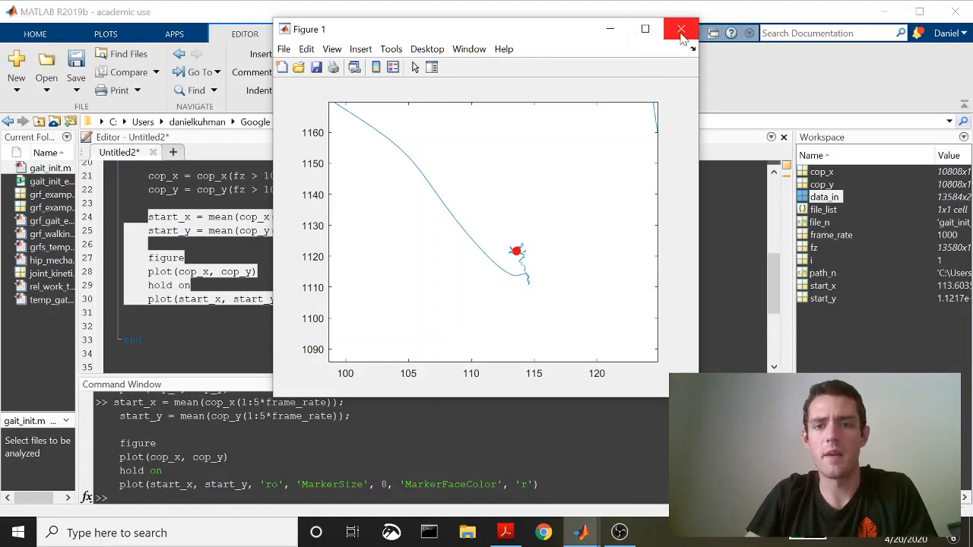
click(680, 29)
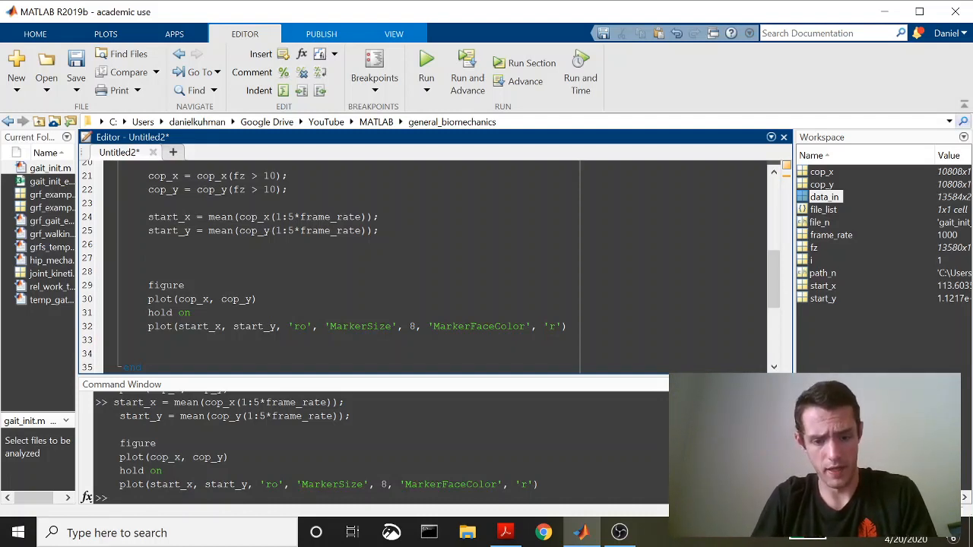
Type [max_y, max_y_index] = max(cop_y); on a new line before figure.
text(max_y)
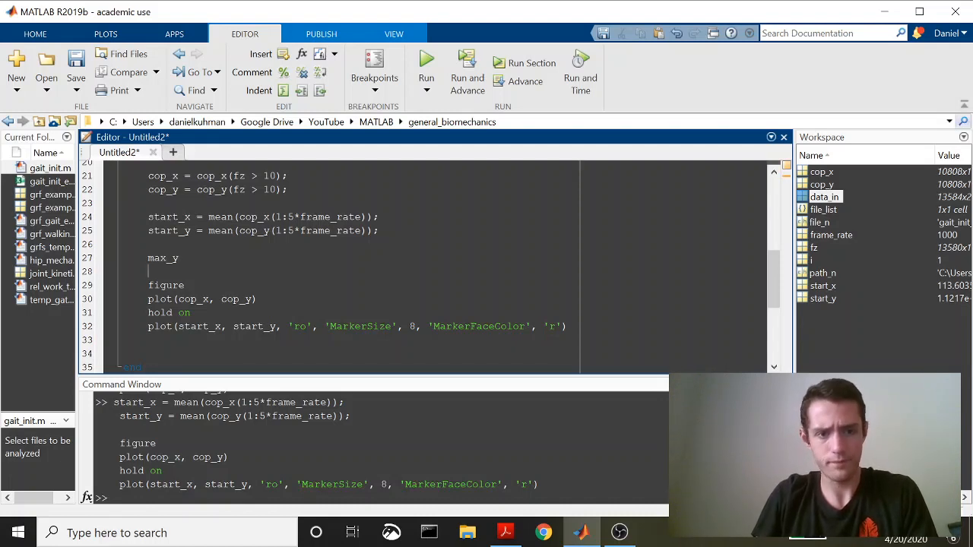
text([)
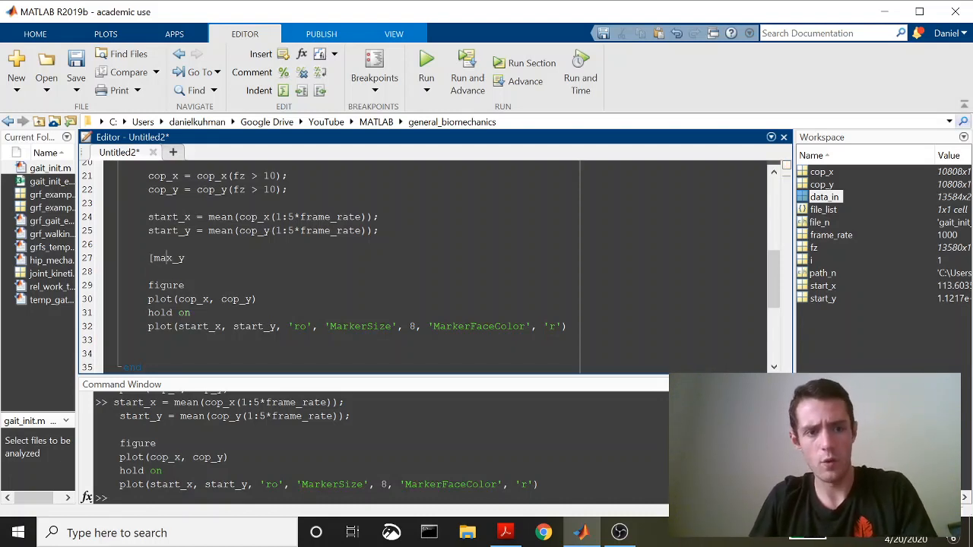
text(, m)
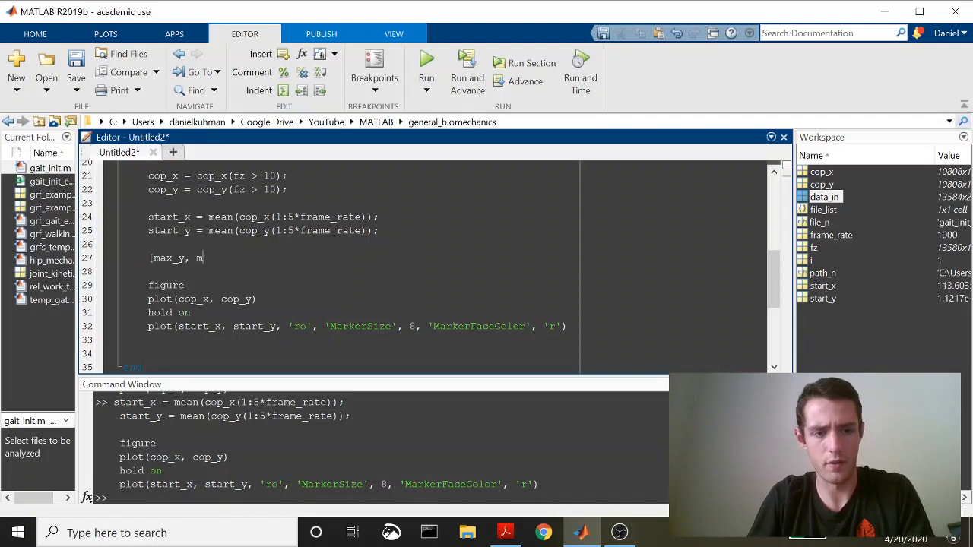
text(ax_)
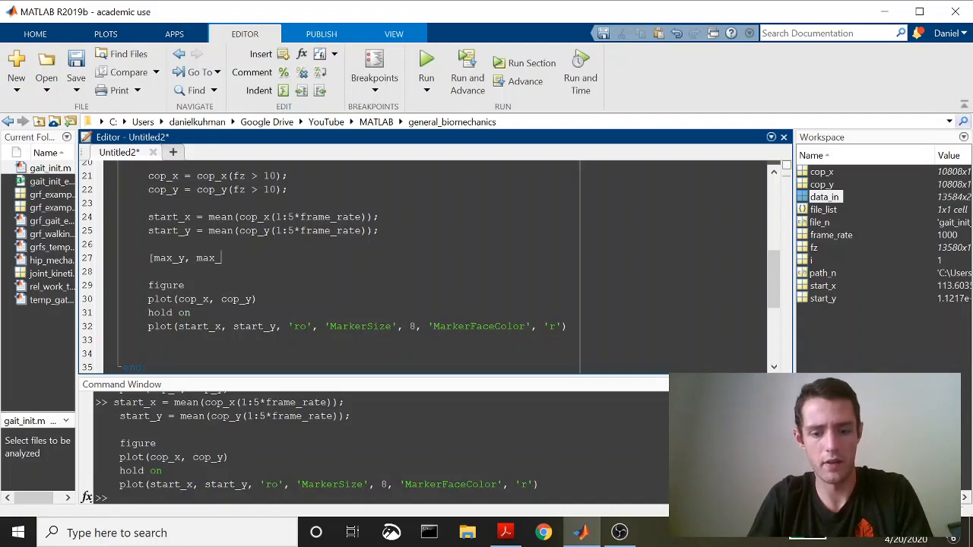
text(ind)
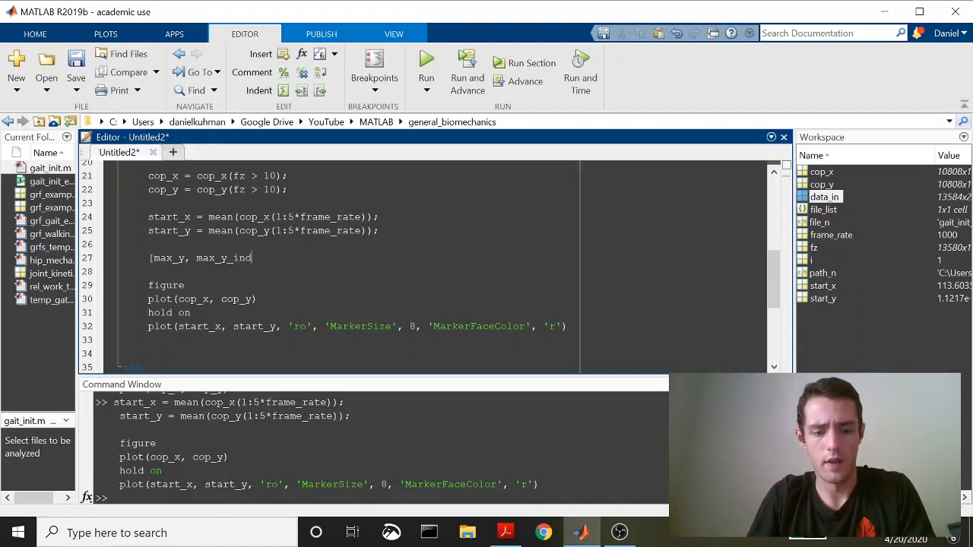
text(ex] =)
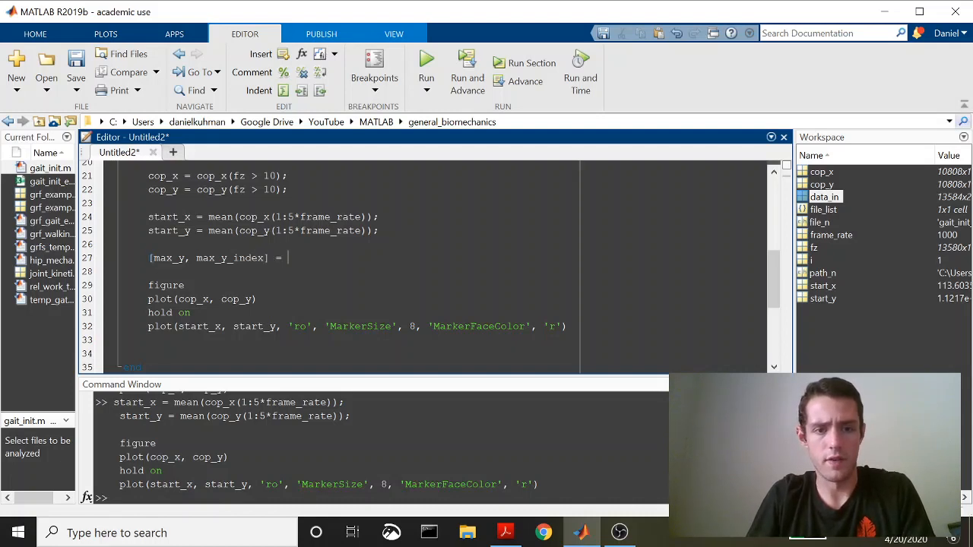
text(max())
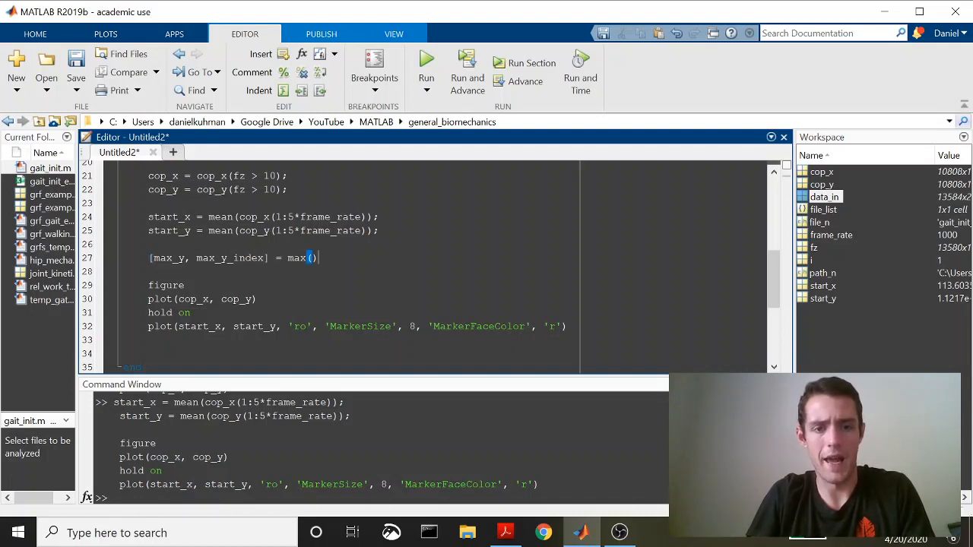
text(cop_y)
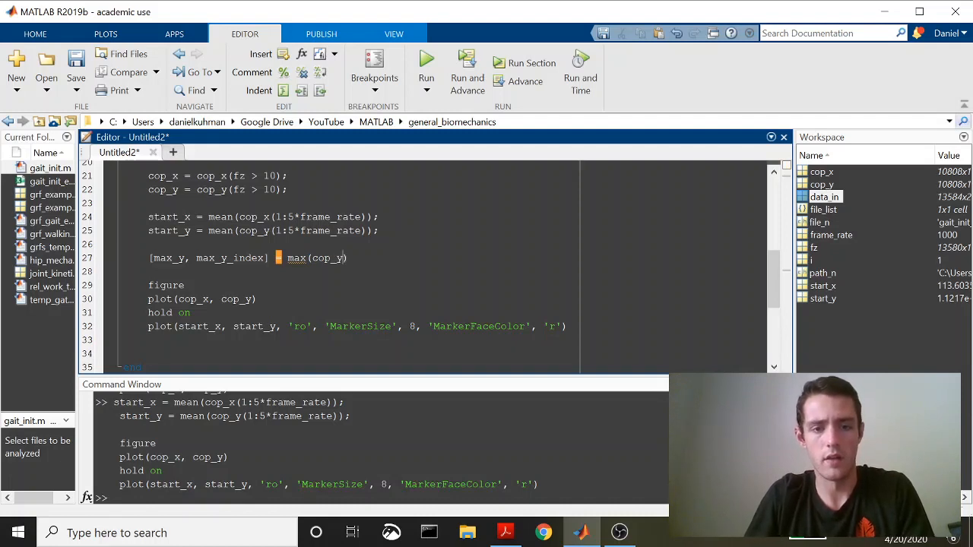
text(;)
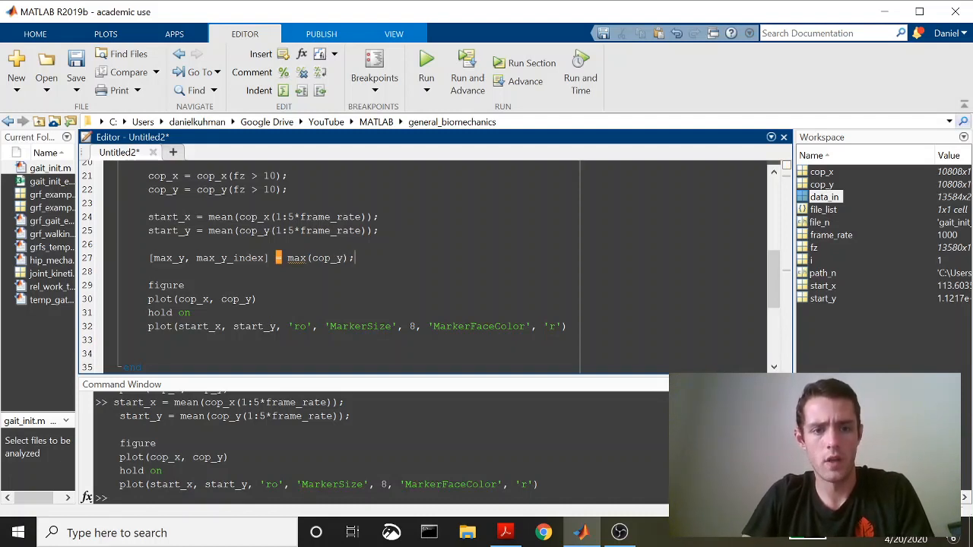
scroll(down, 3)
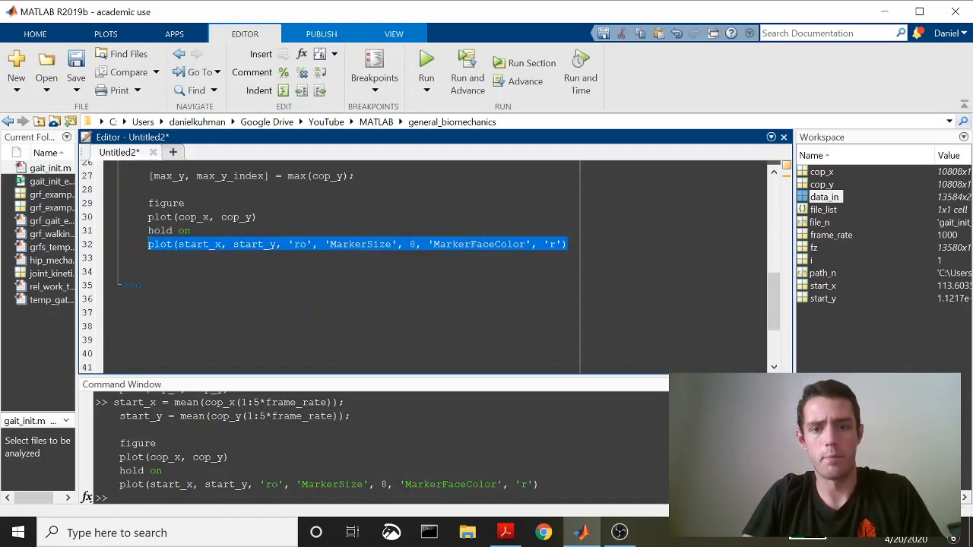
Start a plot line at cop_x(max_y_index), max_y for the maximum-Y point.
text(plot)
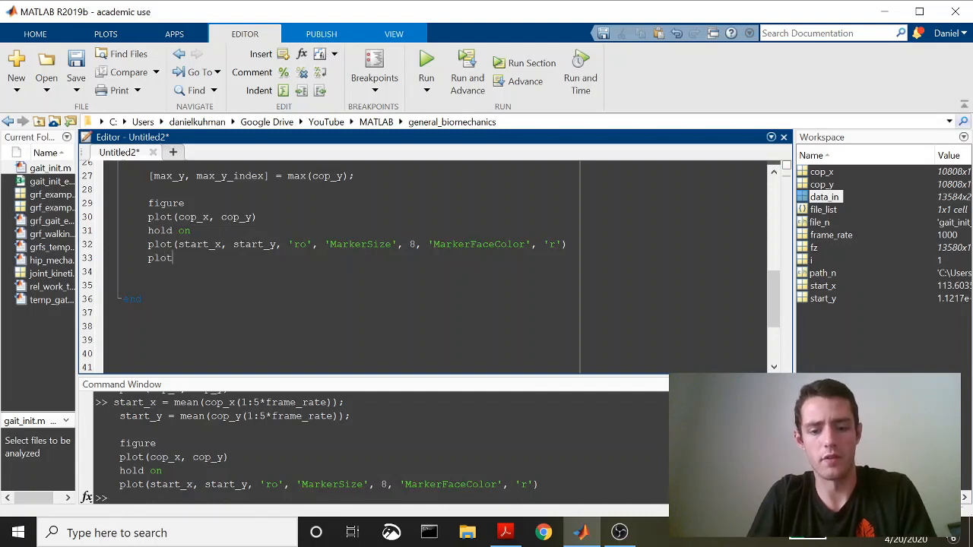
text(())
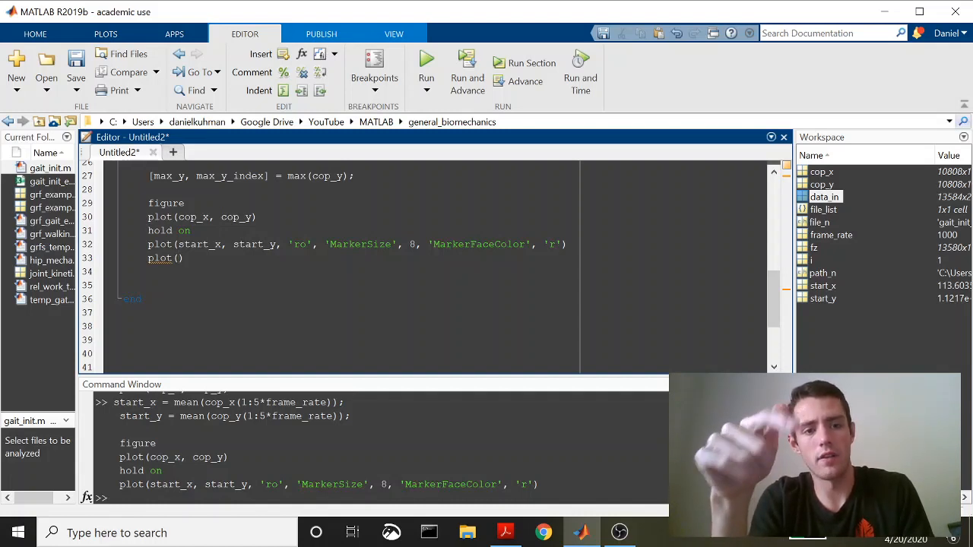
text(cop_)
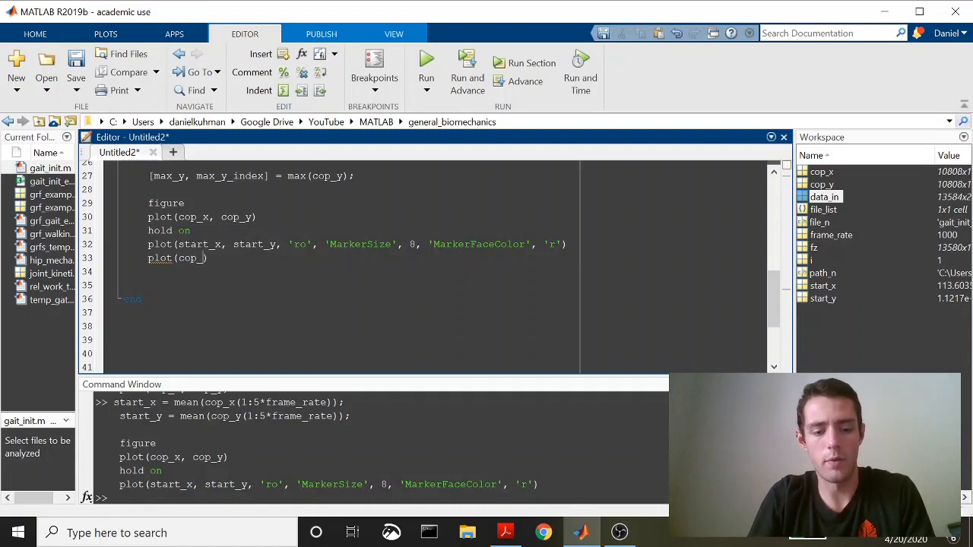
text(())
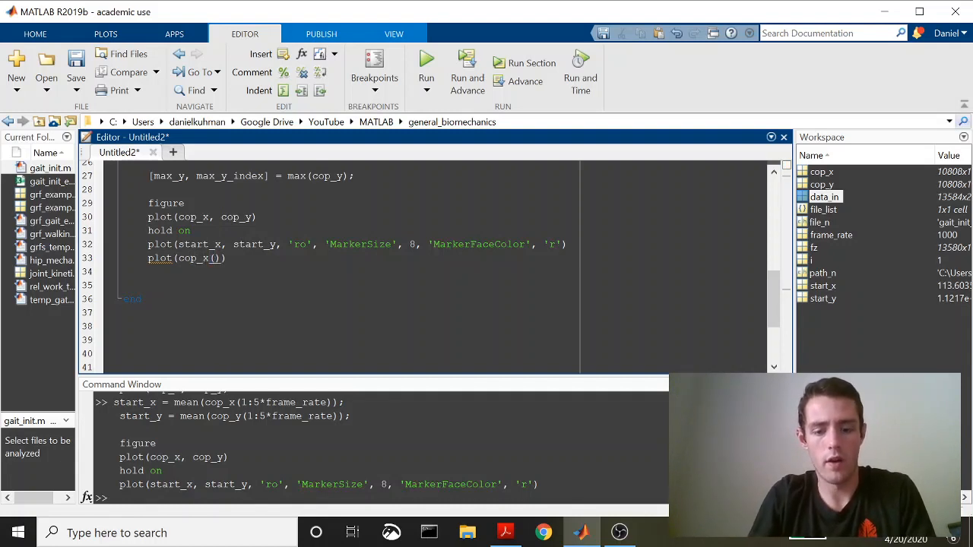
text(max_y_index)
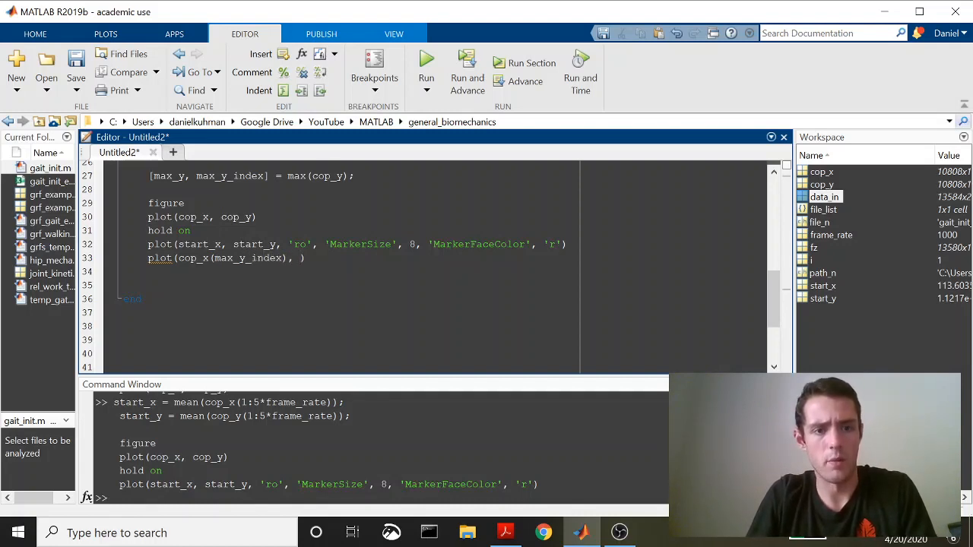
text(max_)
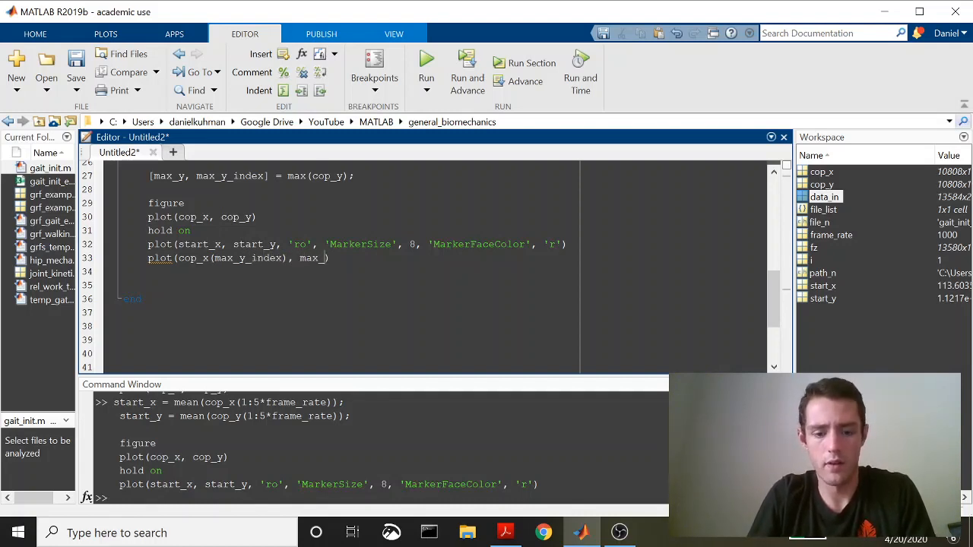
text(y,)
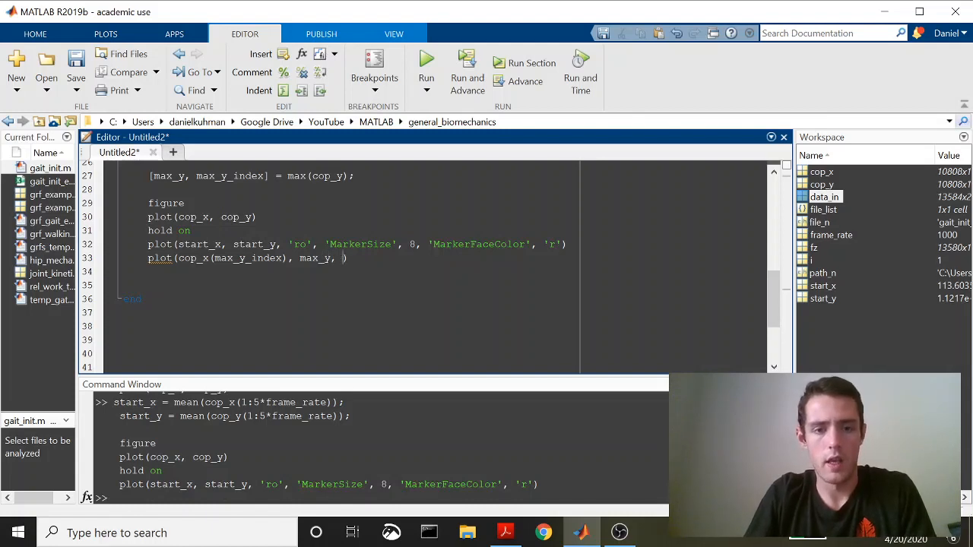
Copy the red marker options, switch them to blue 'bo'/'b', and select lines 27–33.
drag(437, 244, 562, 244)
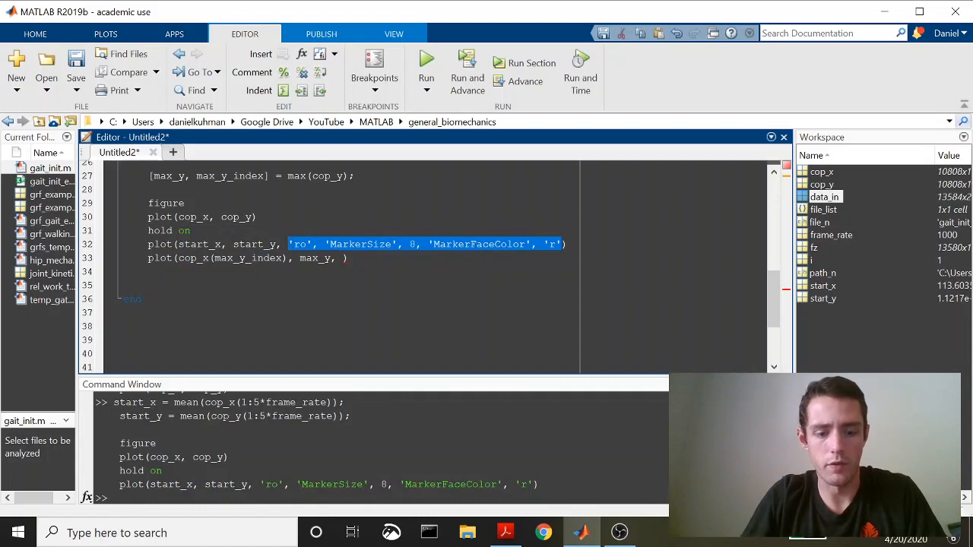
text('ro', 'MarkerSize', 8, 'MarkerFaceColor', 'r')
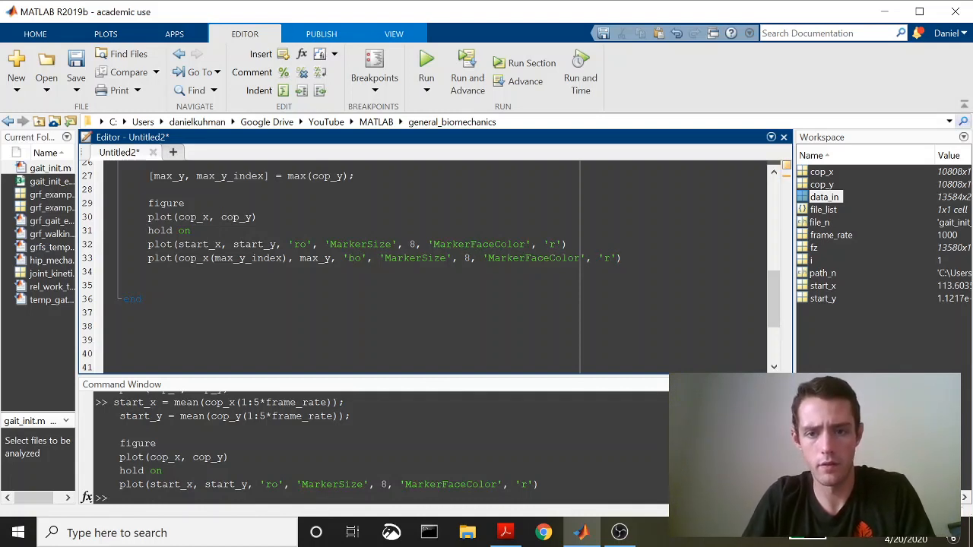
text(b)
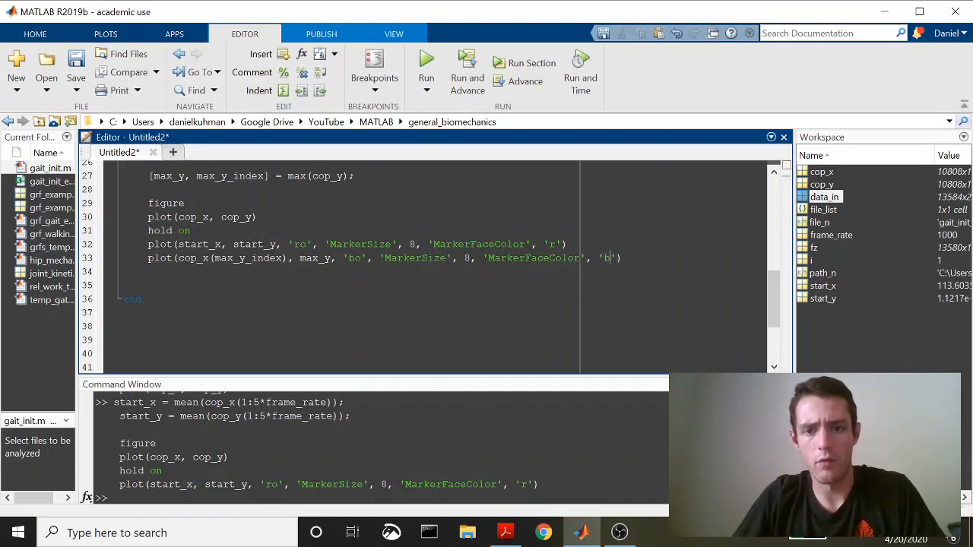
drag(148, 175, 619, 257)
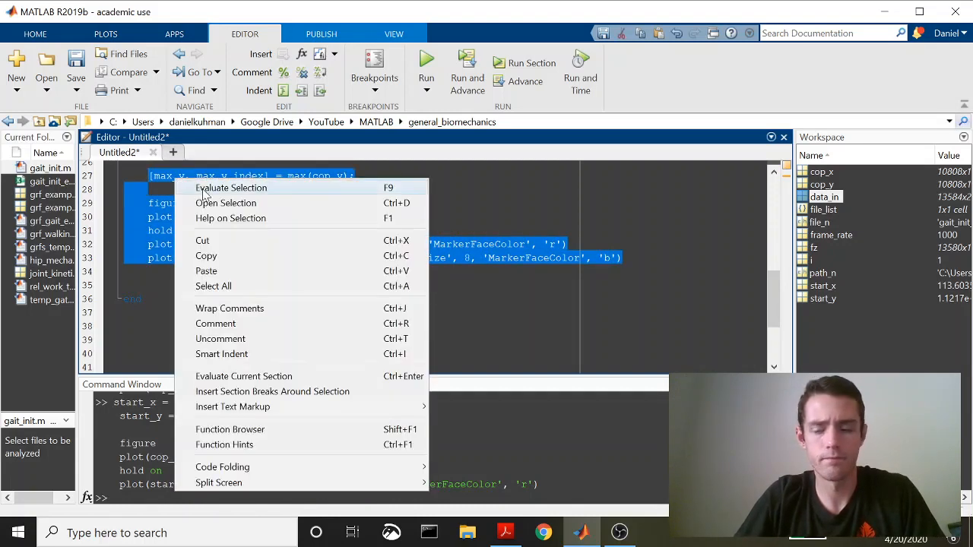
Evaluate the selected lines to plot the COP path with red start and blue max-Y dots.
click(232, 187)
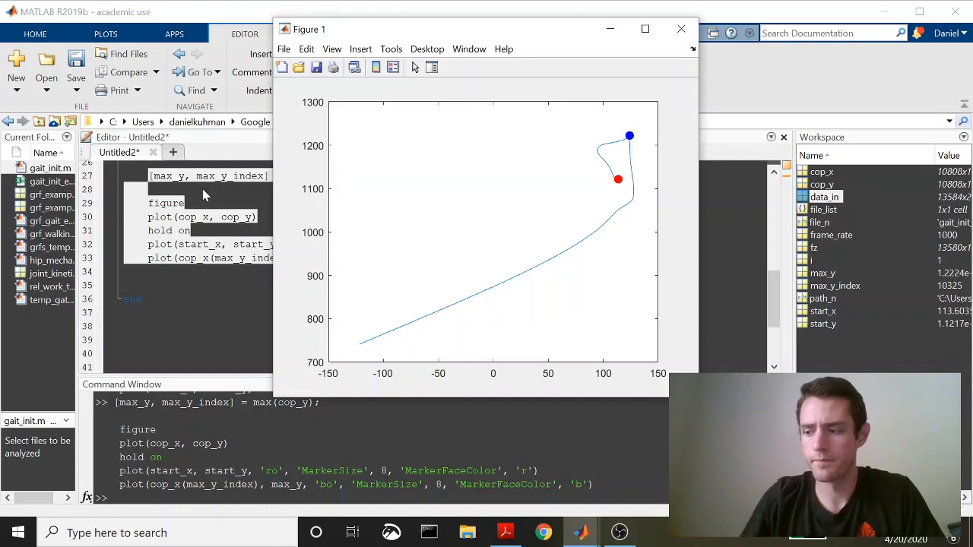
mouse_move(549, 83)
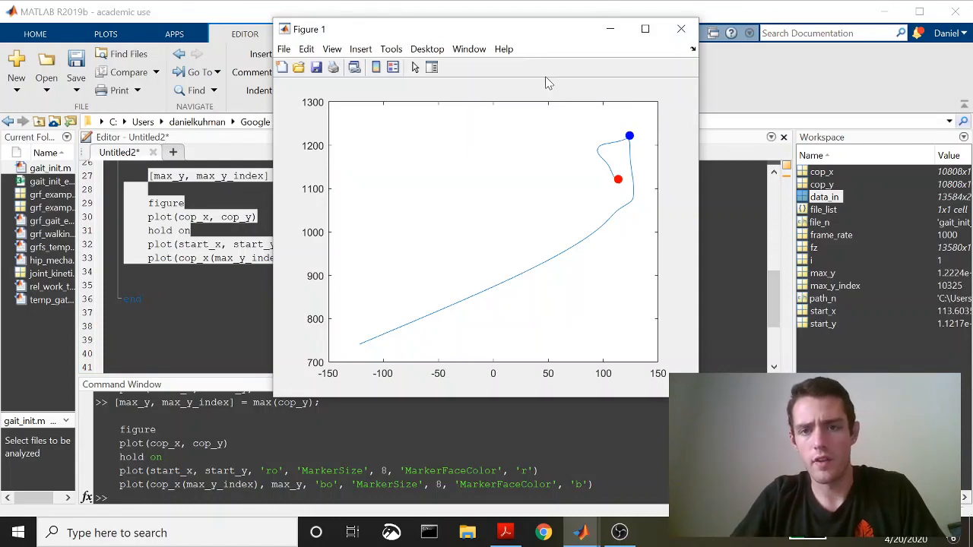
mouse_move(632, 96)
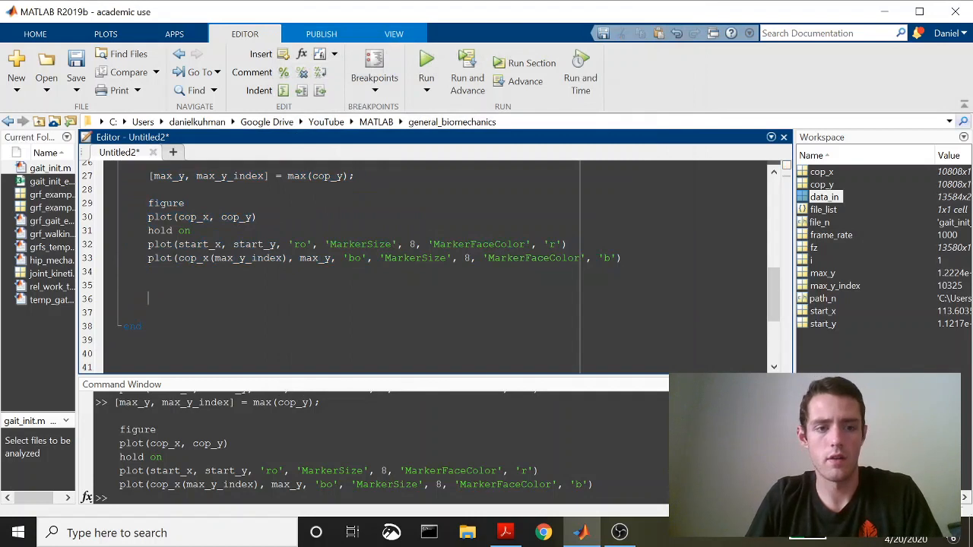
Type the line ml_apa = max_y - start_y; on line 36.
text(ml)
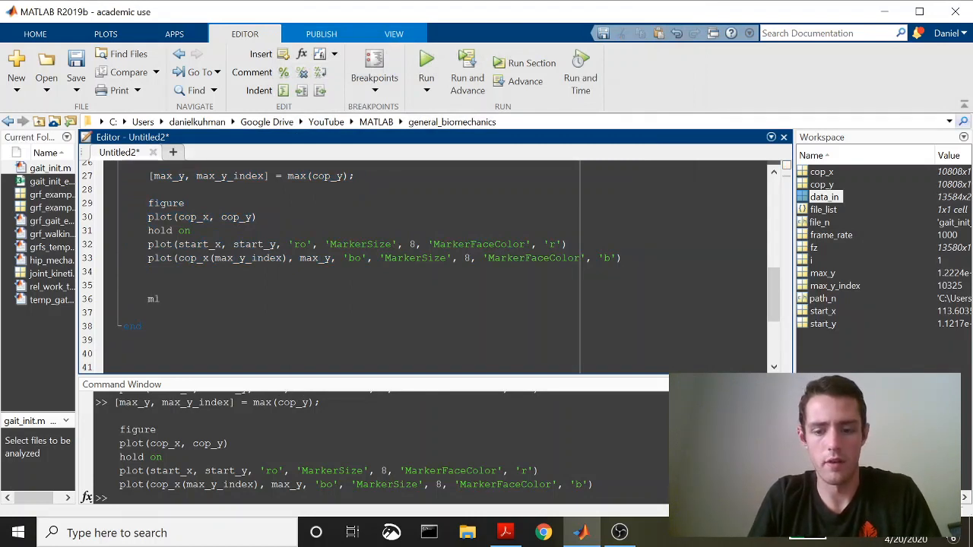
text(_apa =)
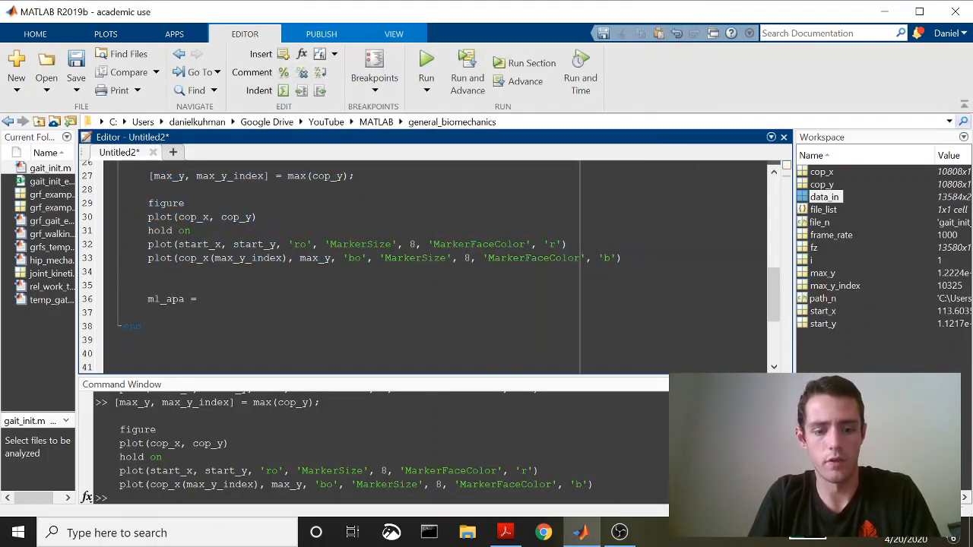
text(m)
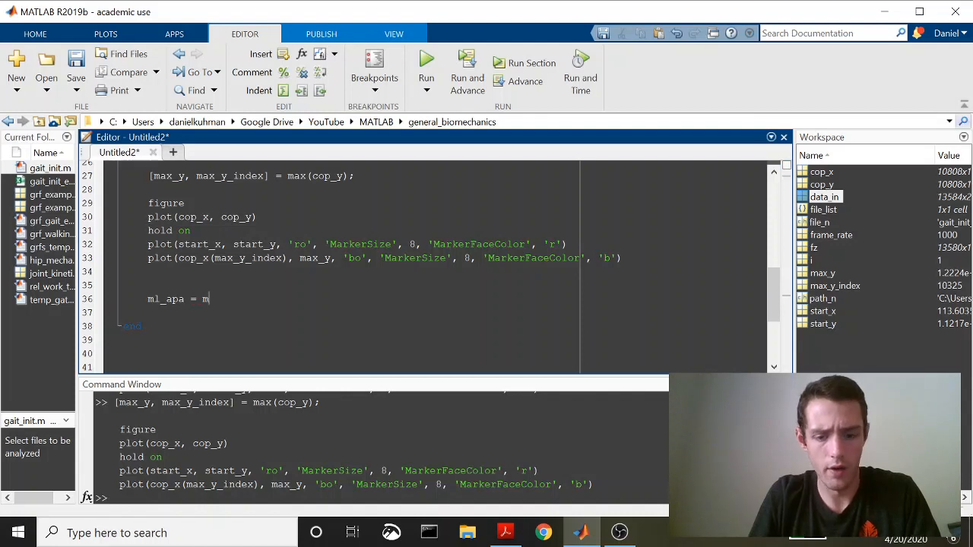
text(ax_y -)
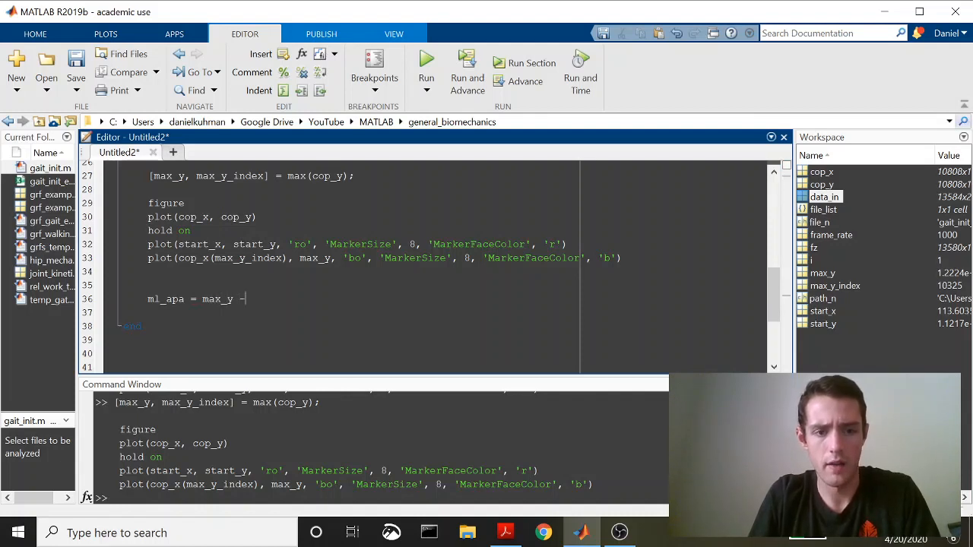
text(start_)
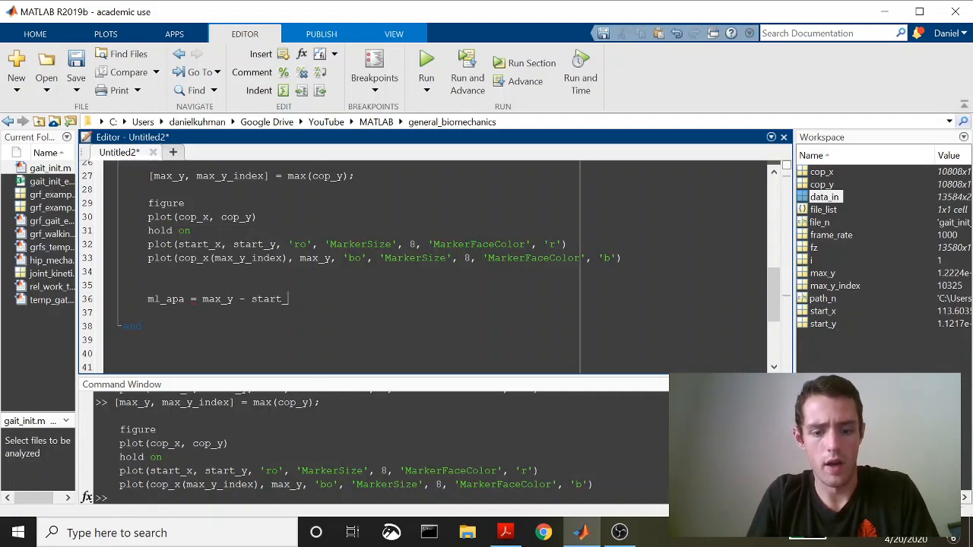
text(y;)
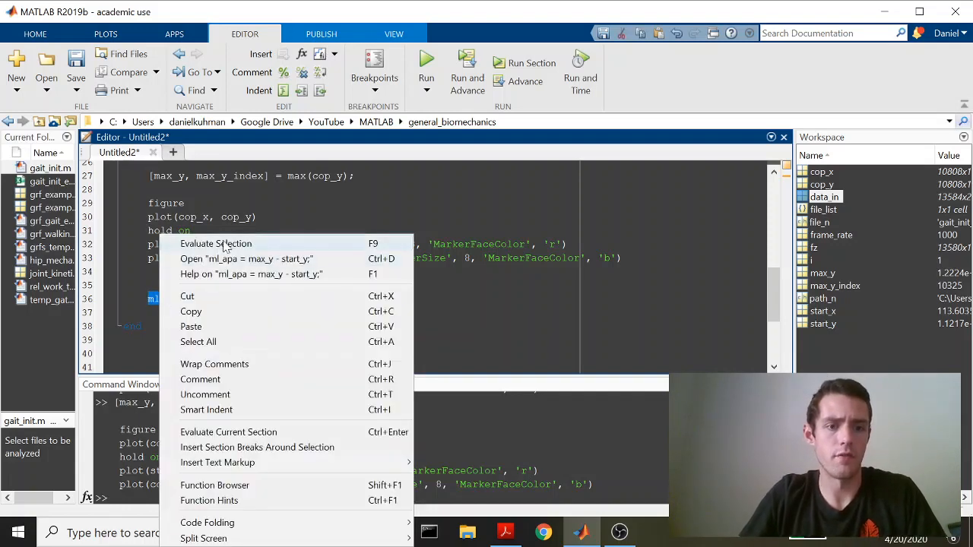
Evaluate ml_apa (100.6658), then divide it by 1000 to get 0.1007 meters.
click(215, 243)
text(()
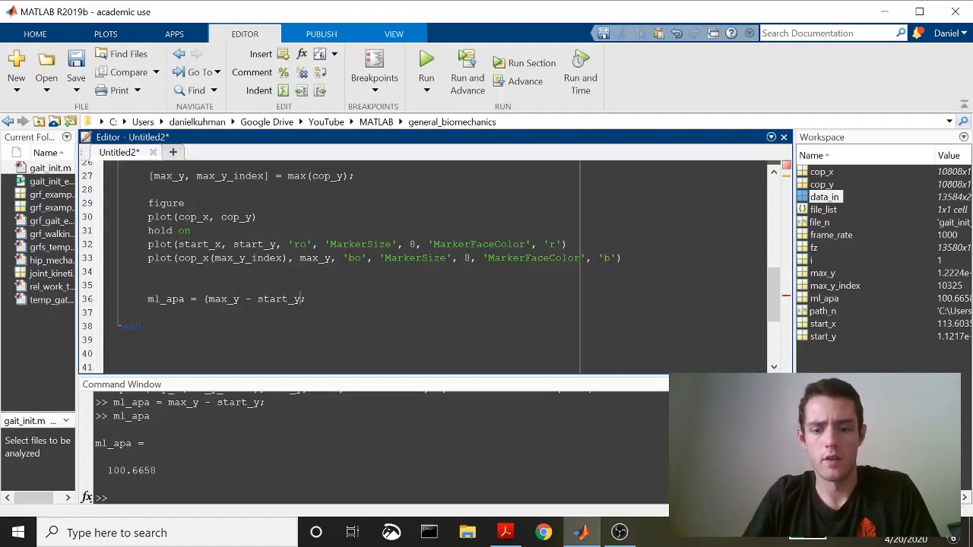
text(/1000)
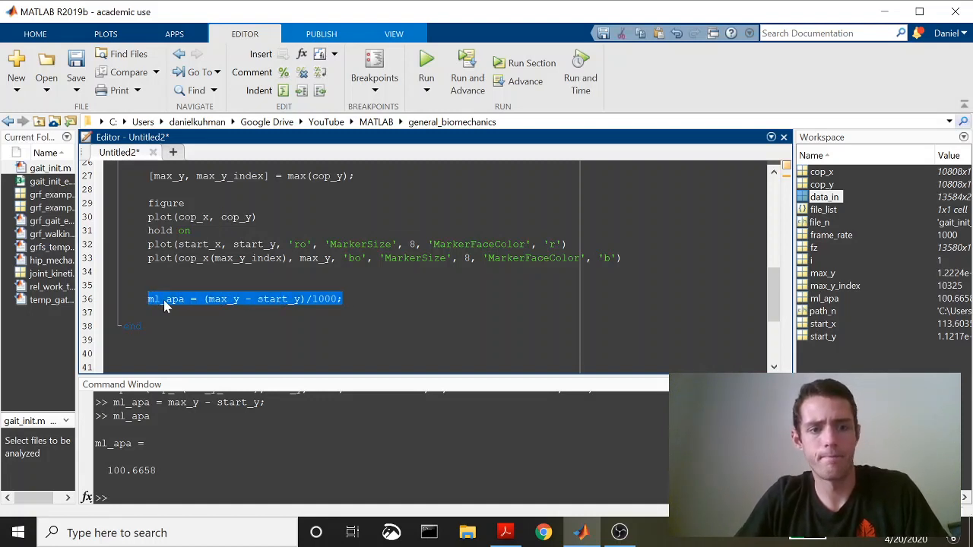
key(enter)
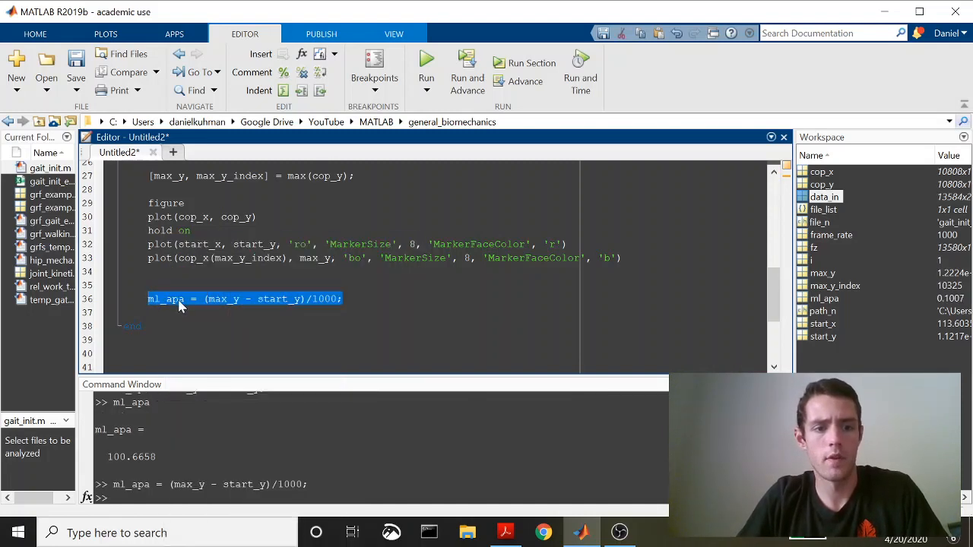